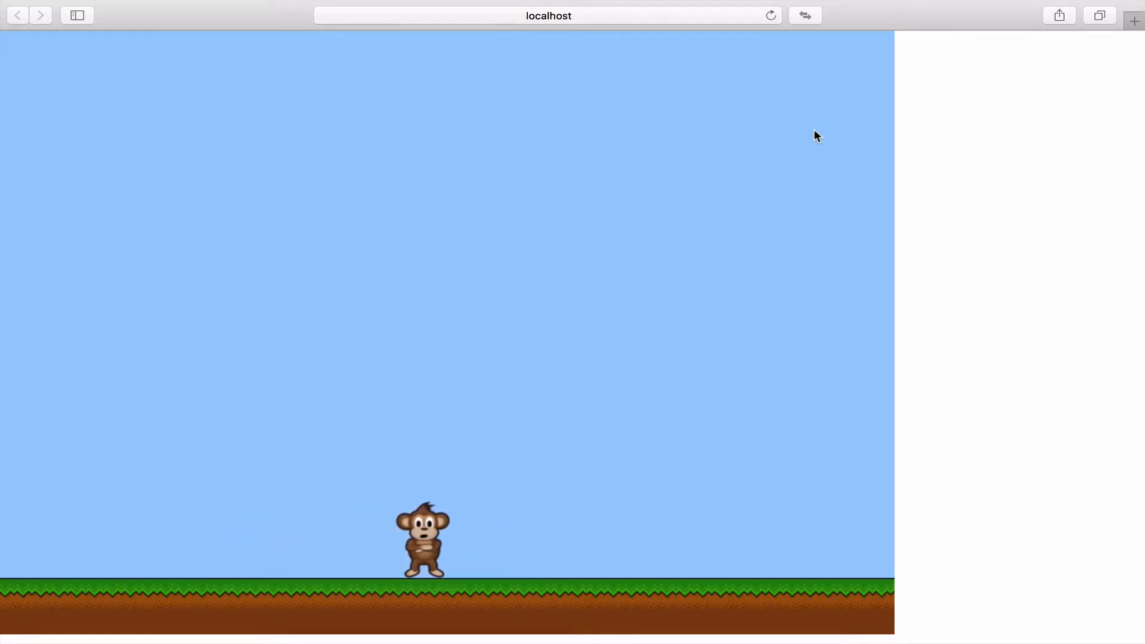
- Walk the monkey left across the grass in the Safari test game
key("Left")
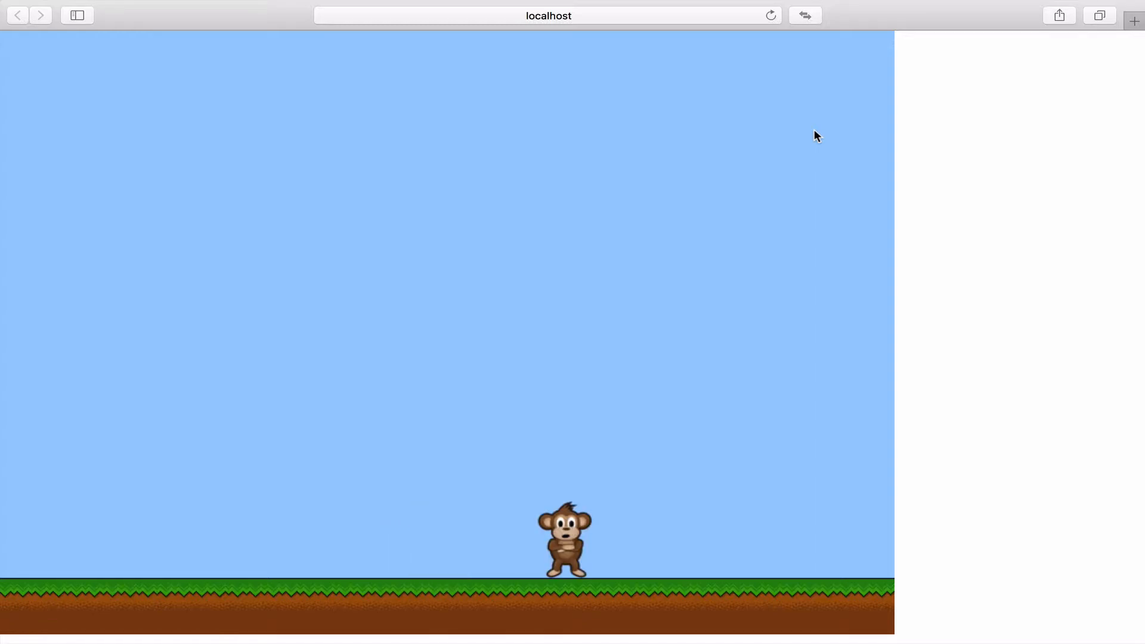
key("Left")
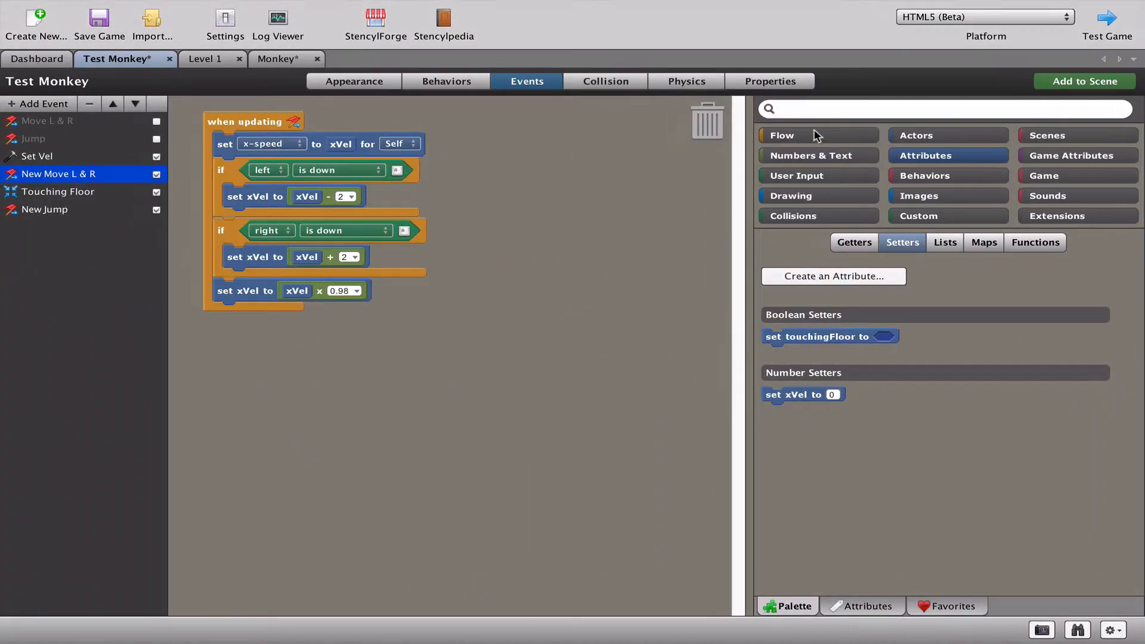
mouse_move(357, 95)
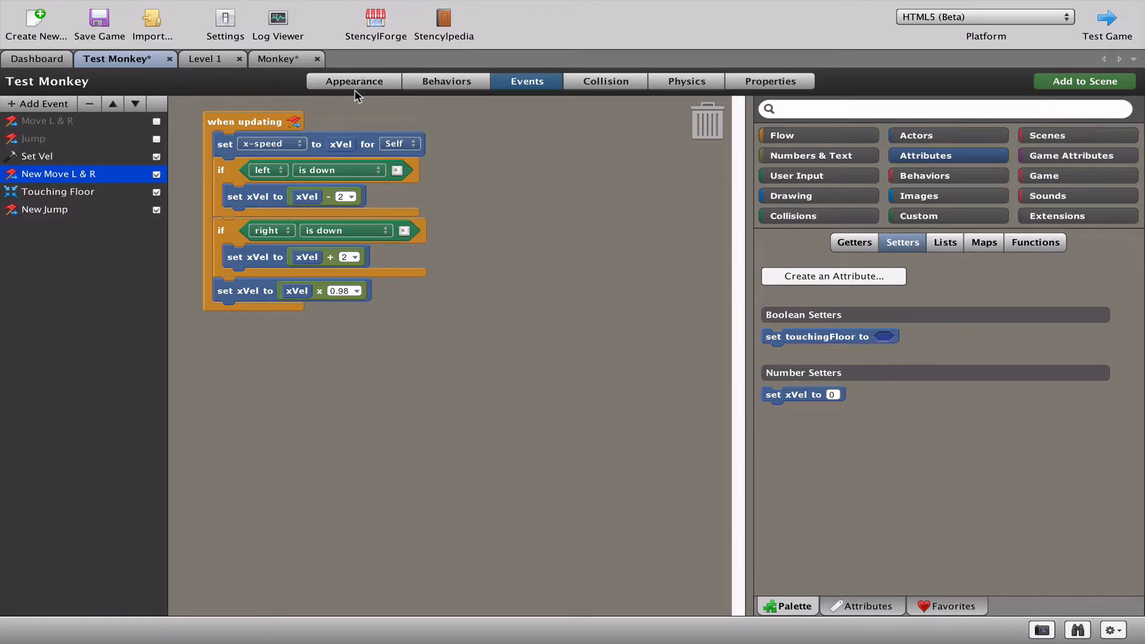
mouse_move(409, 58)
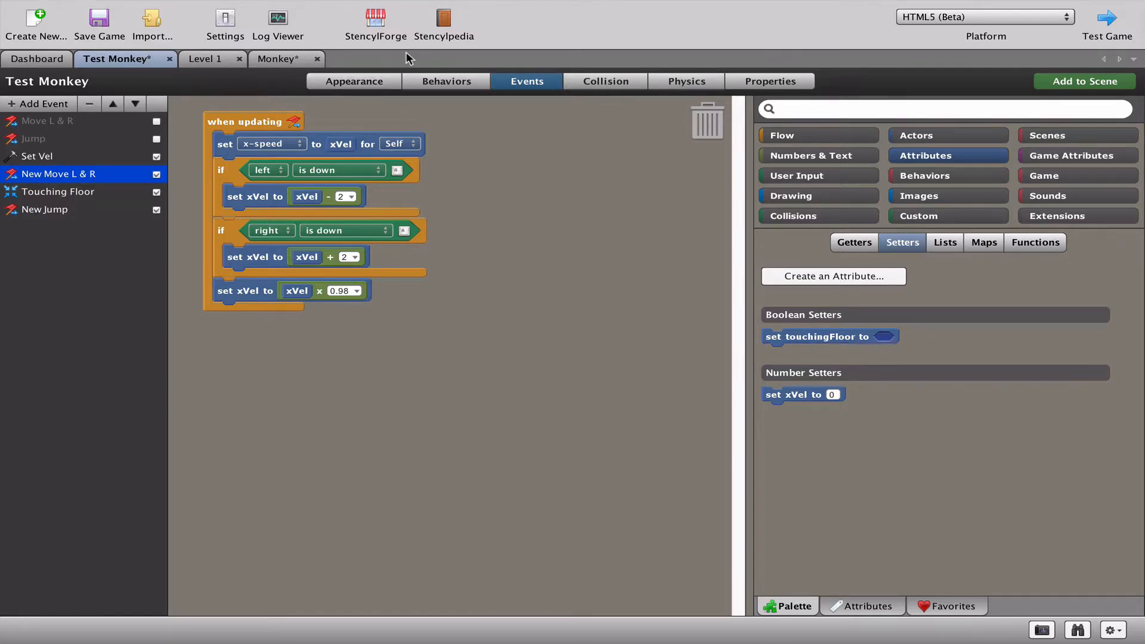
- Show the Test Monkey's animations and view the idleleft animation's properties
left_click(353, 81)
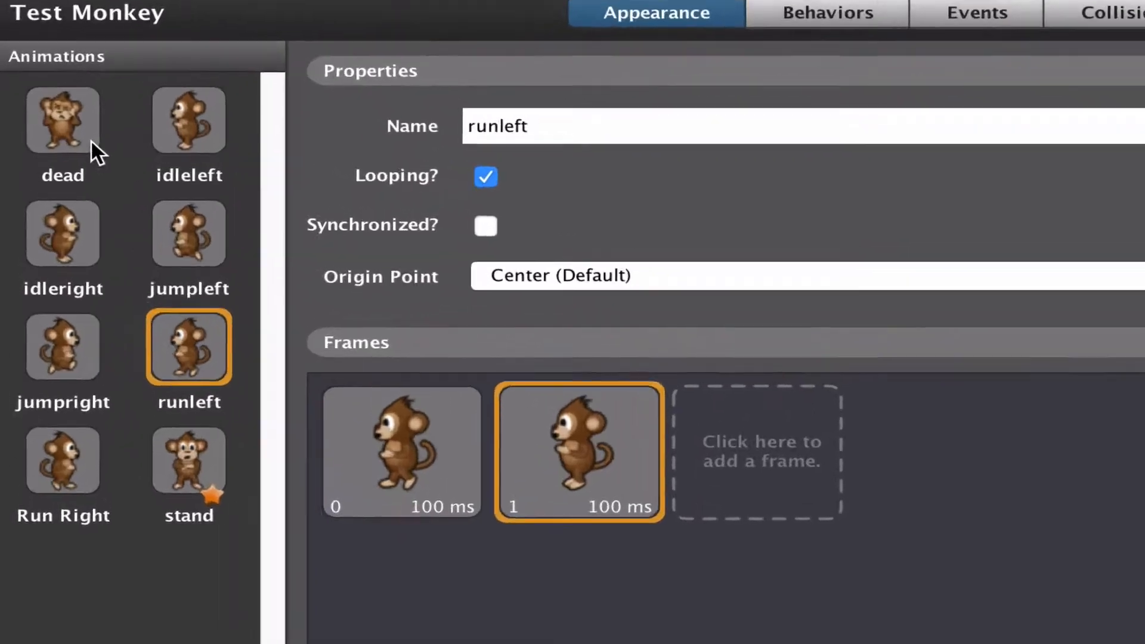
left_click(187, 119)
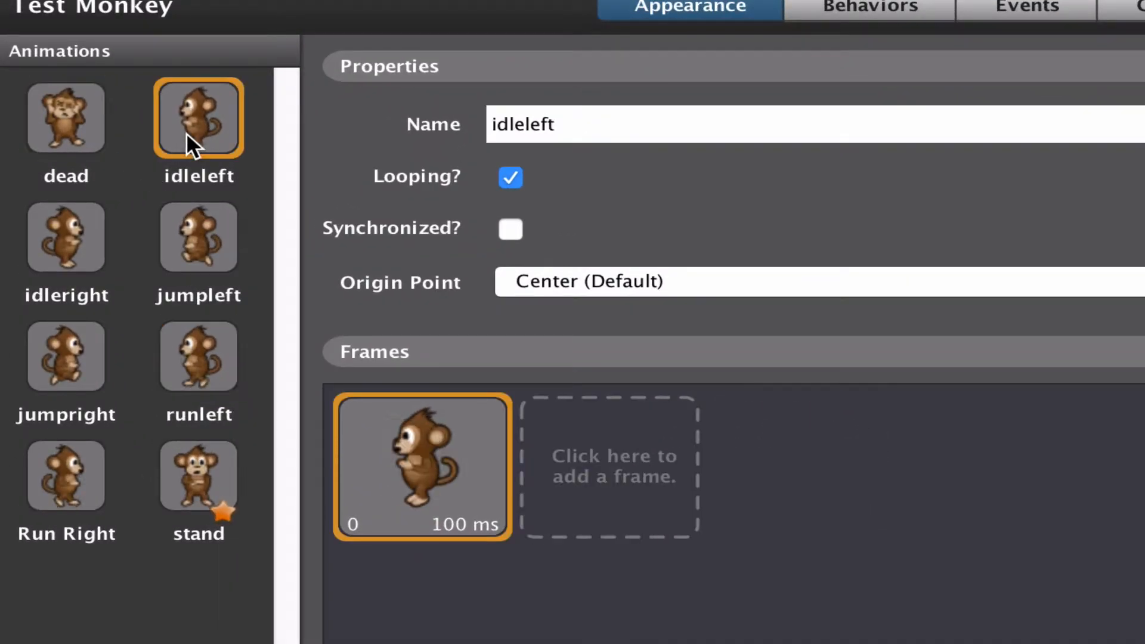
mouse_move(193, 197)
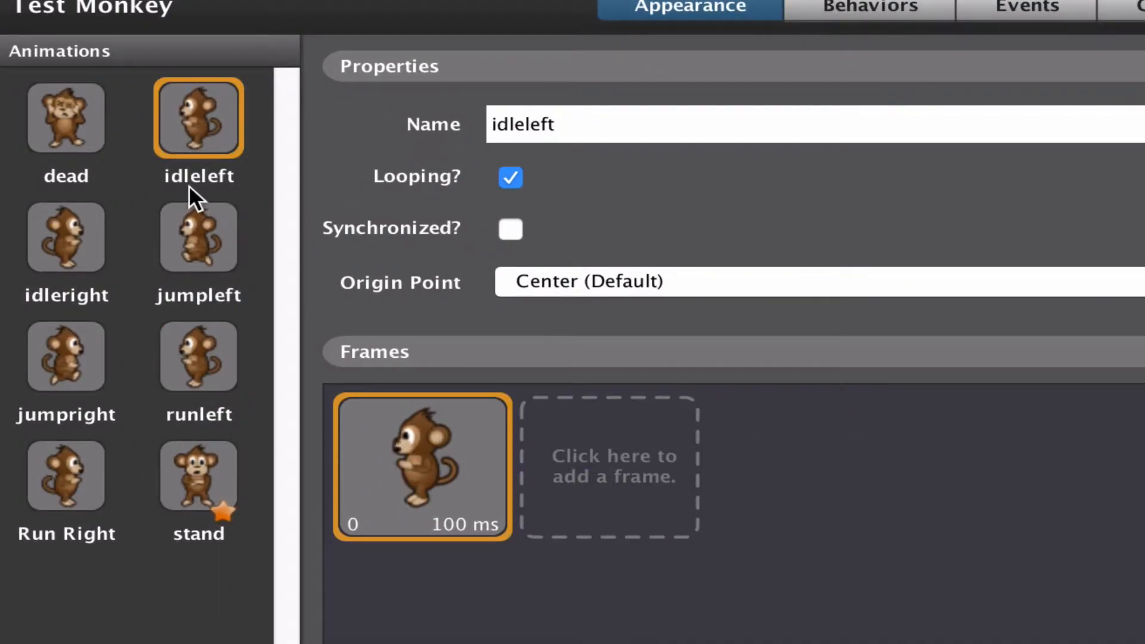
mouse_move(191, 220)
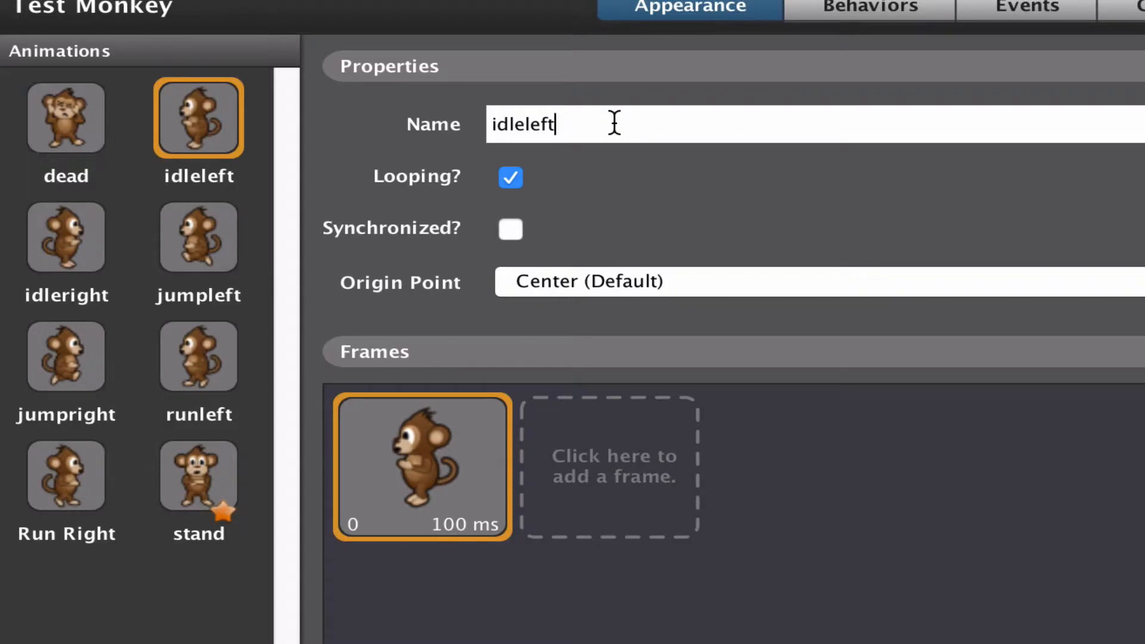
mouse_move(37, 442)
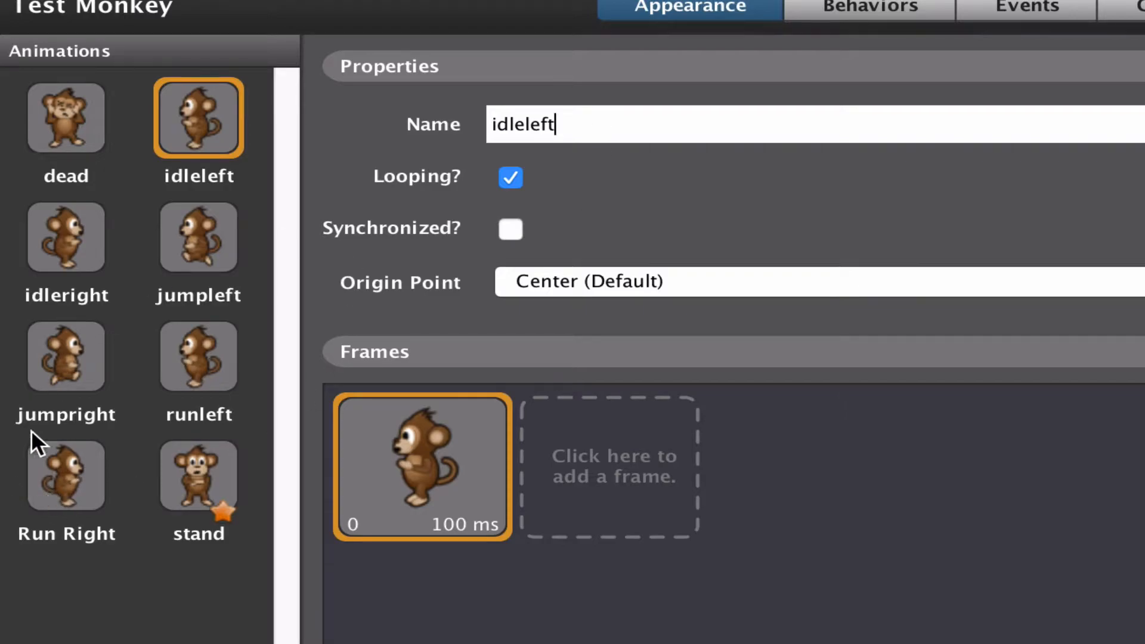
- Rename the Run Right animation to runright
left_click(66, 476)
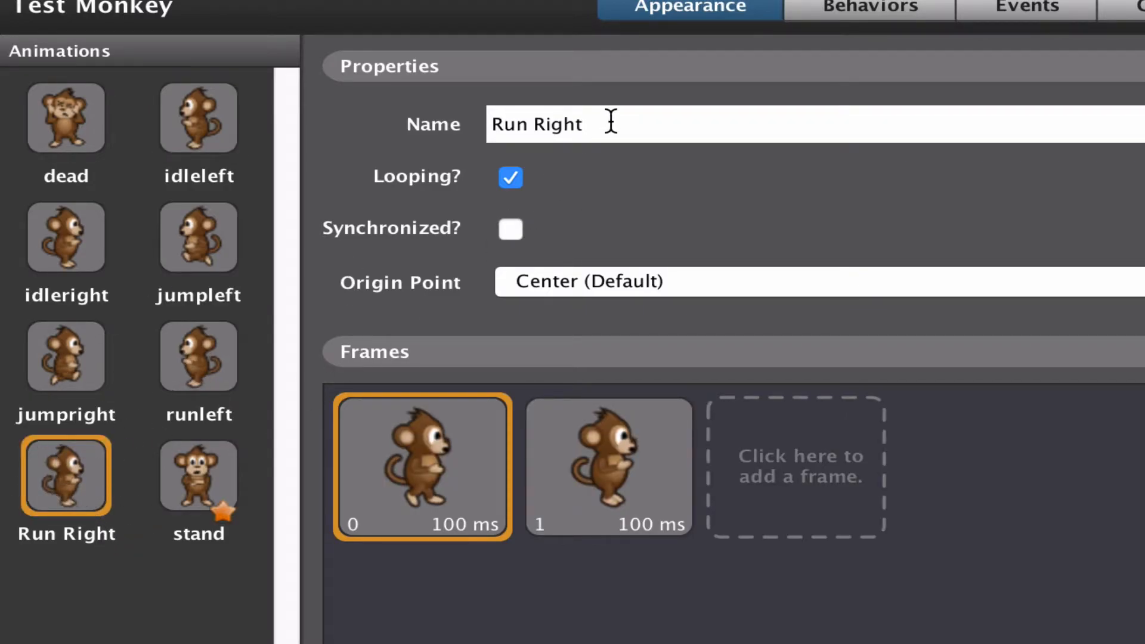
type("runrig")
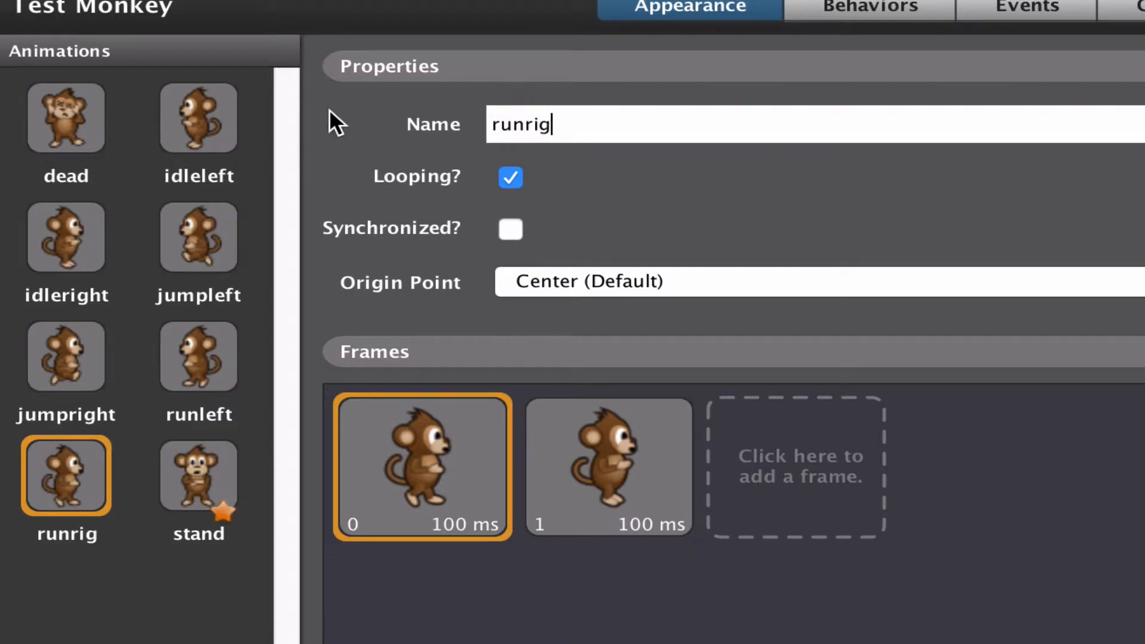
type("ht")
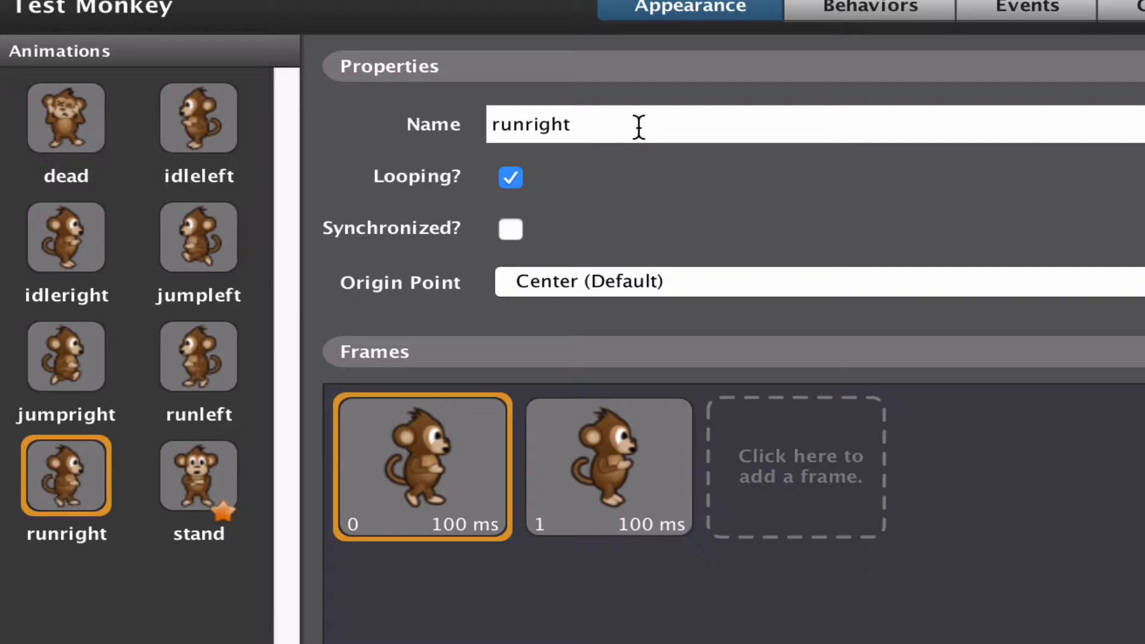
mouse_move(96, 227)
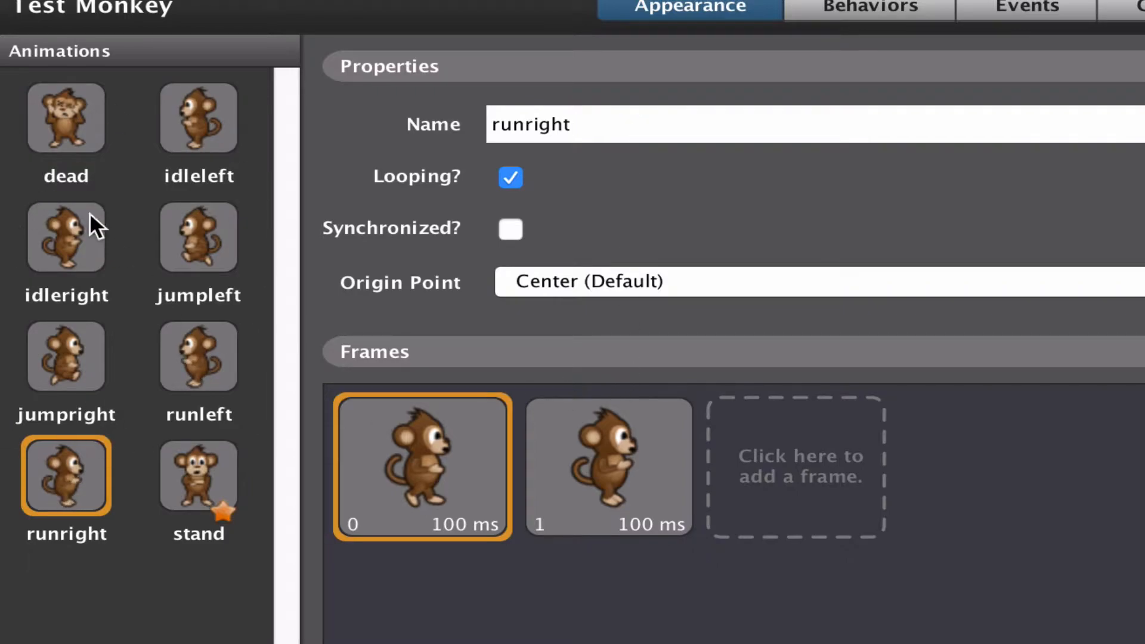
mouse_move(219, 150)
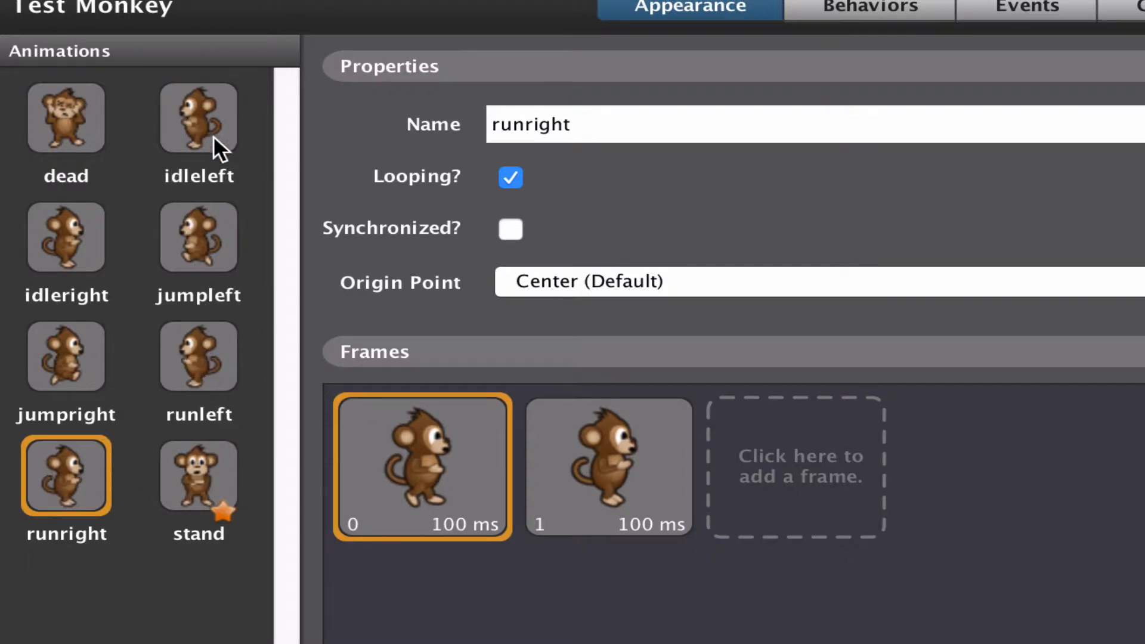
left_click(198, 476)
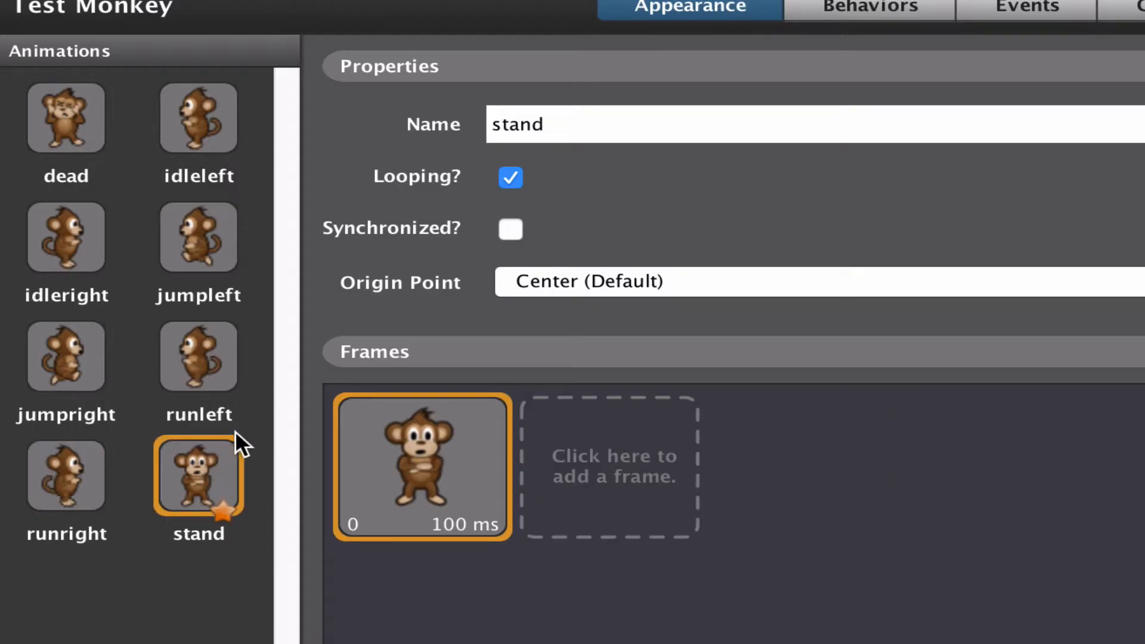
mouse_move(204, 496)
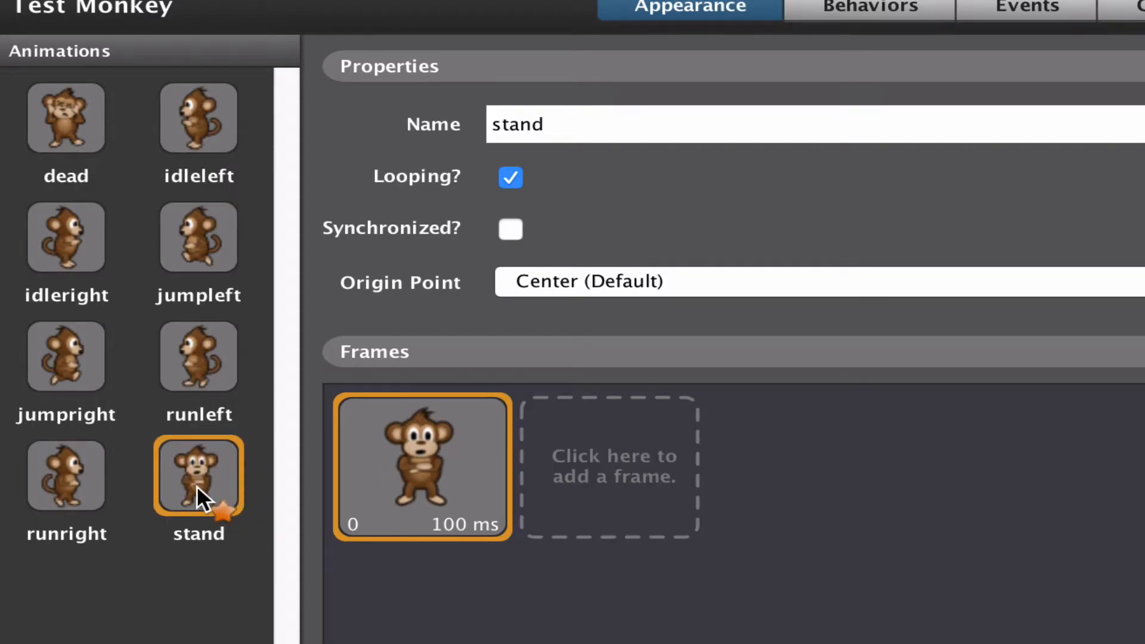
mouse_move(204, 548)
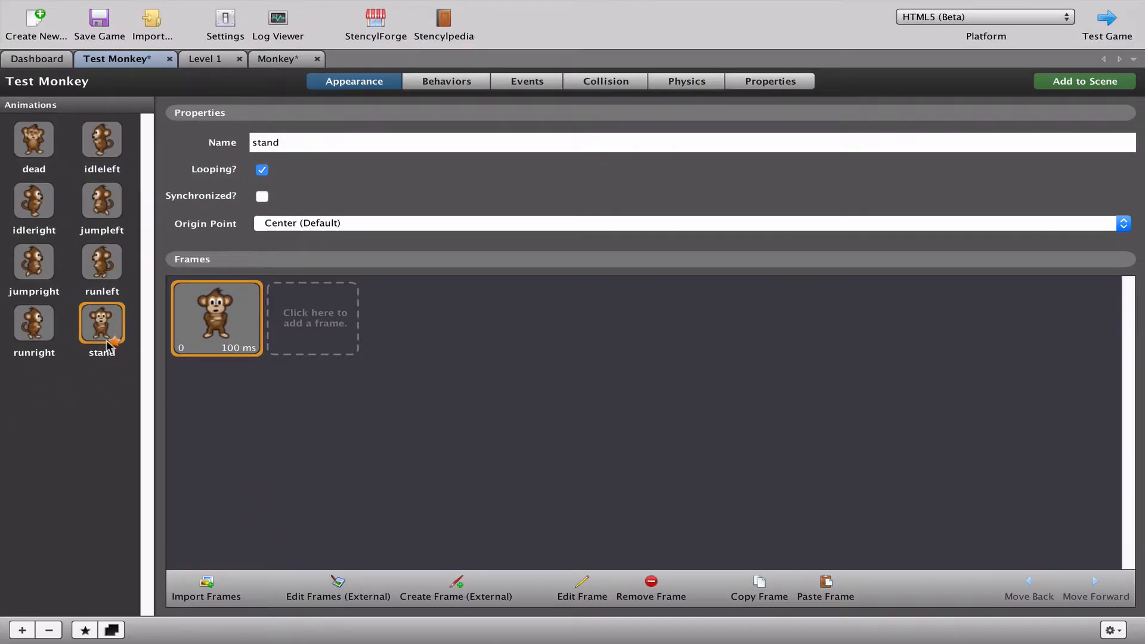
mouse_move(57, 334)
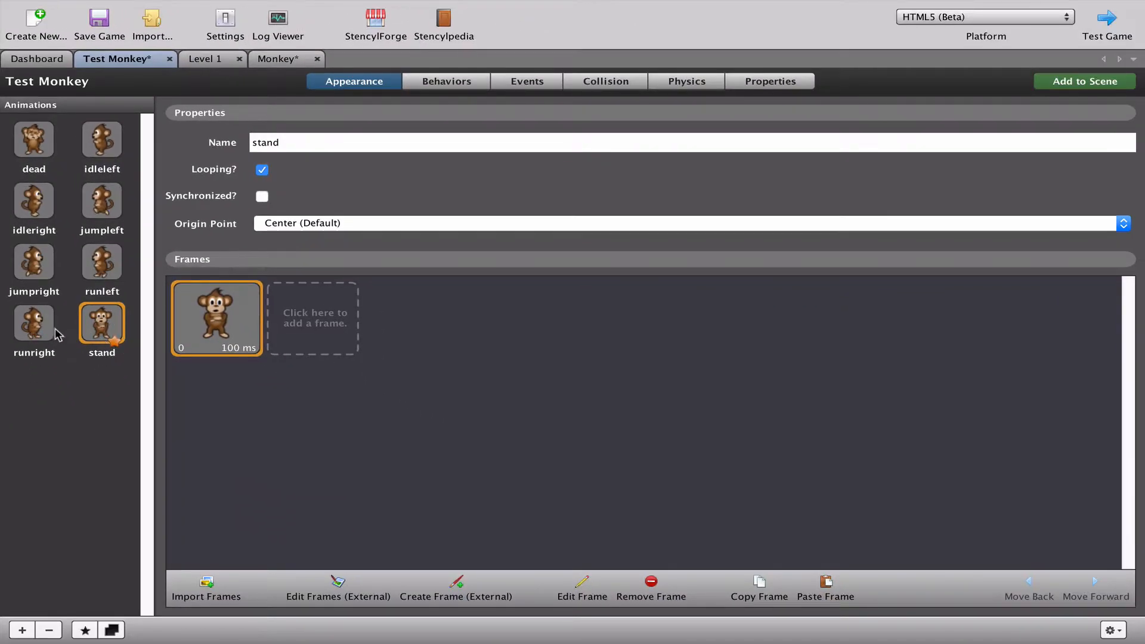
left_click(33, 323)
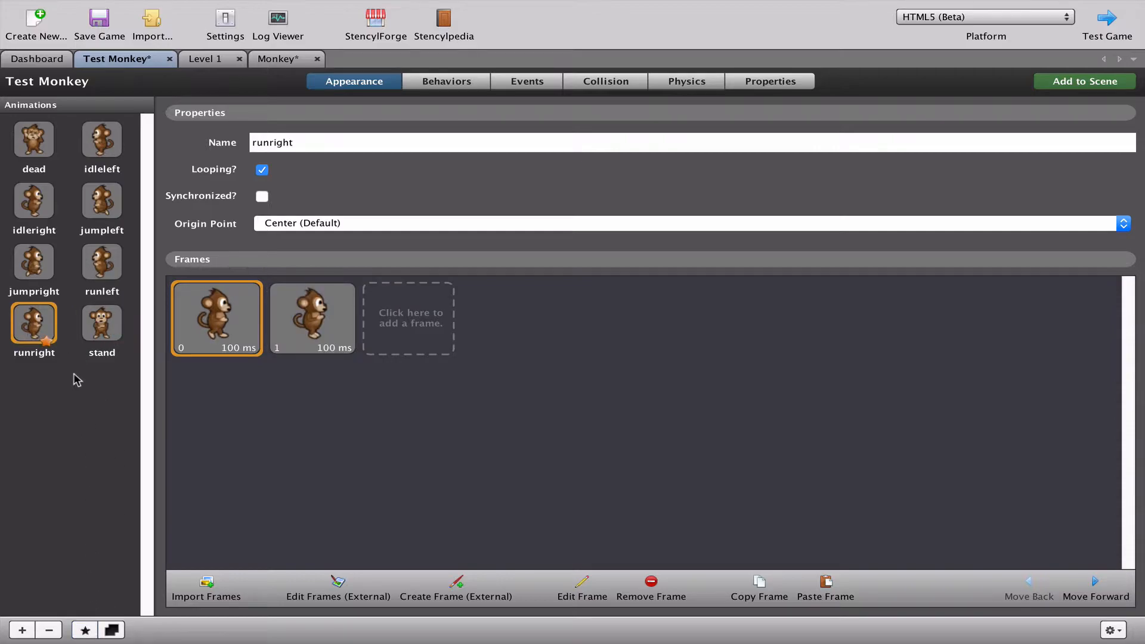
mouse_move(22, 326)
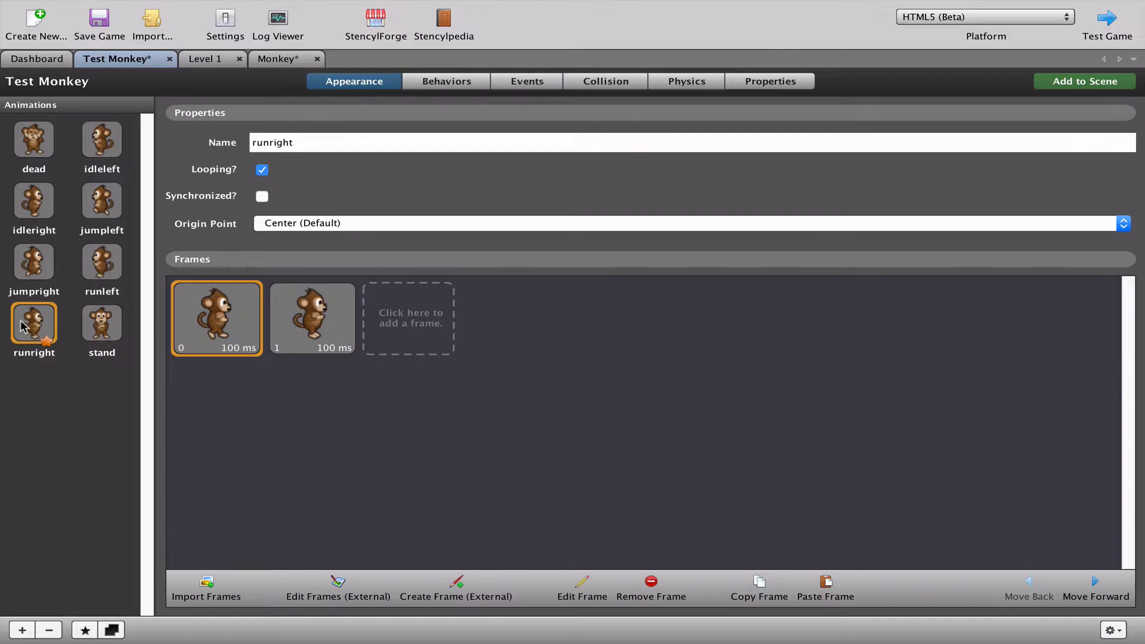
left_click(101, 323)
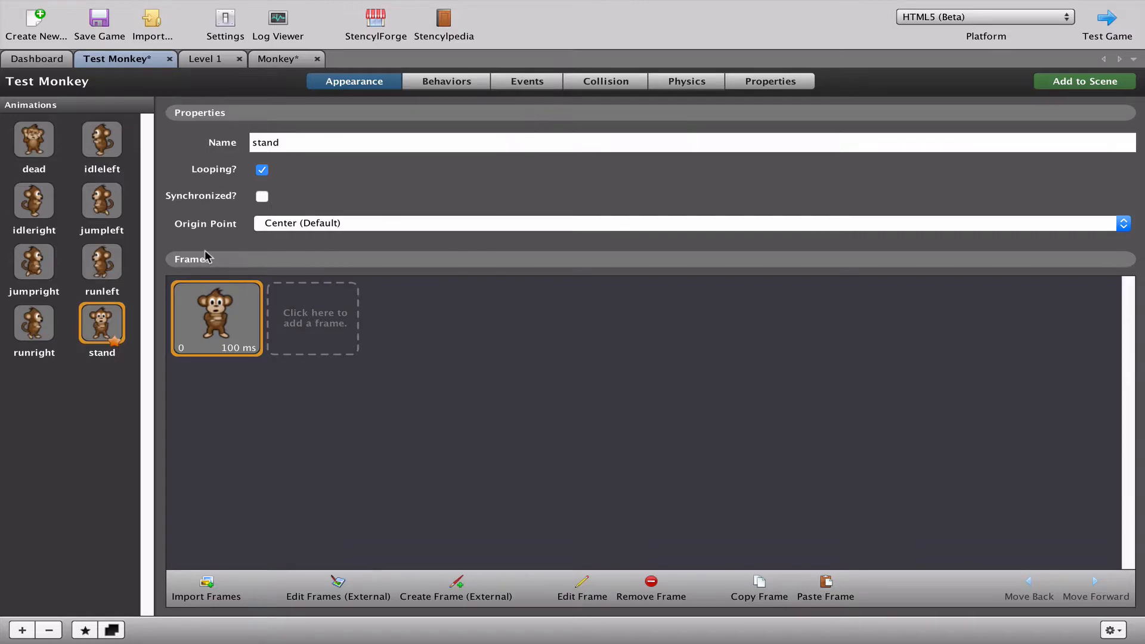
mouse_move(152, 312)
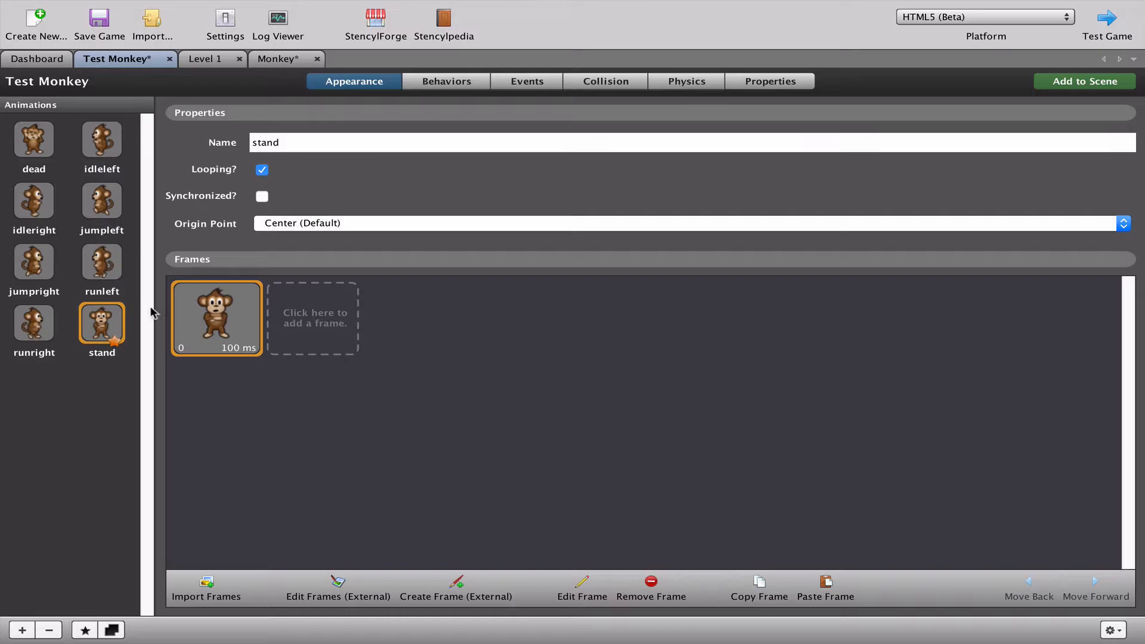
mouse_move(120, 193)
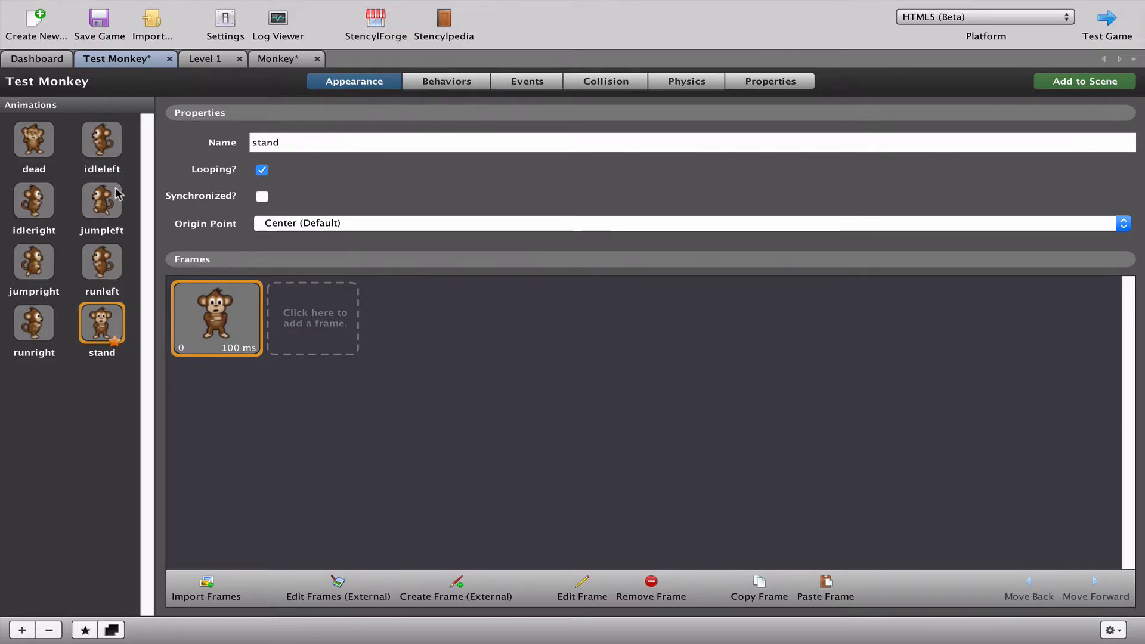
mouse_move(60, 256)
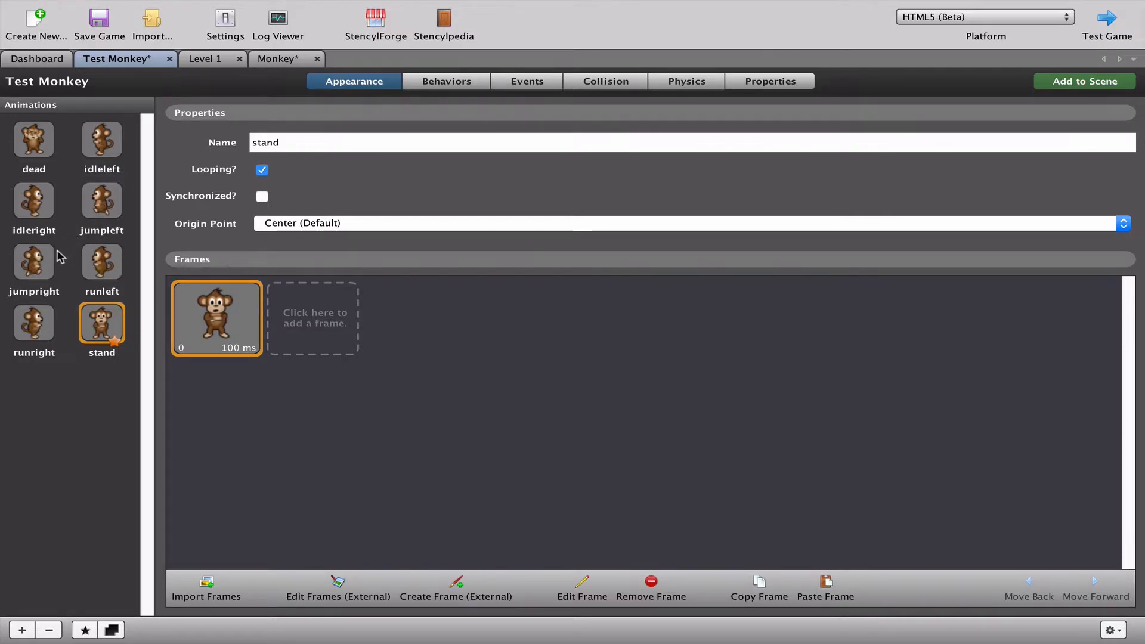
mouse_move(488, 115)
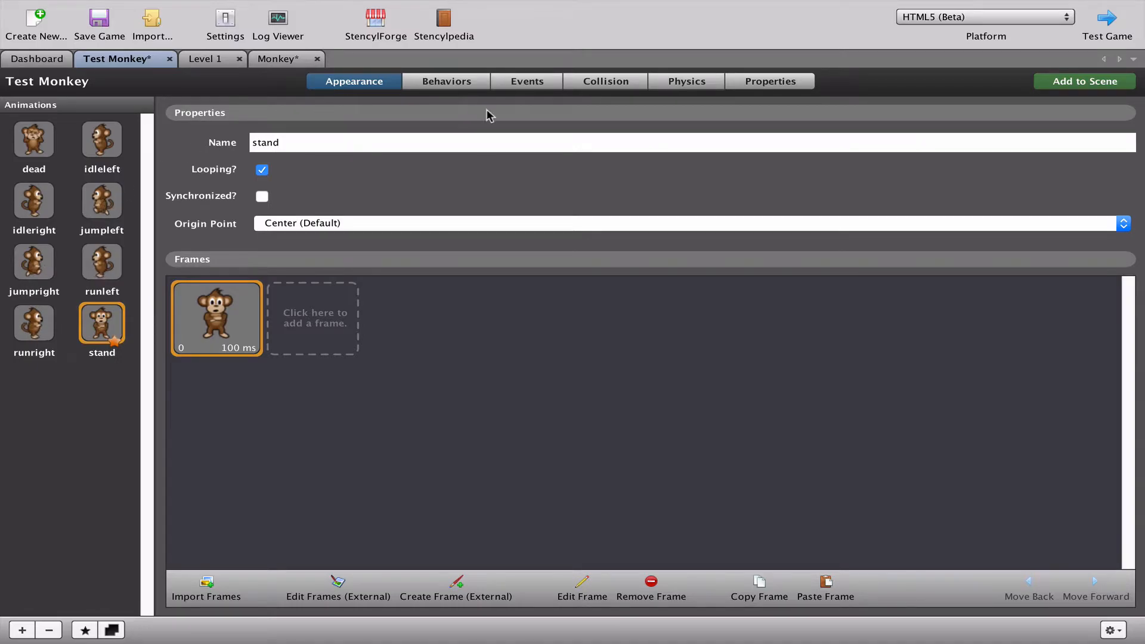
- Return to the Test Monkey's New Move L & R event blocks
left_click(526, 81)
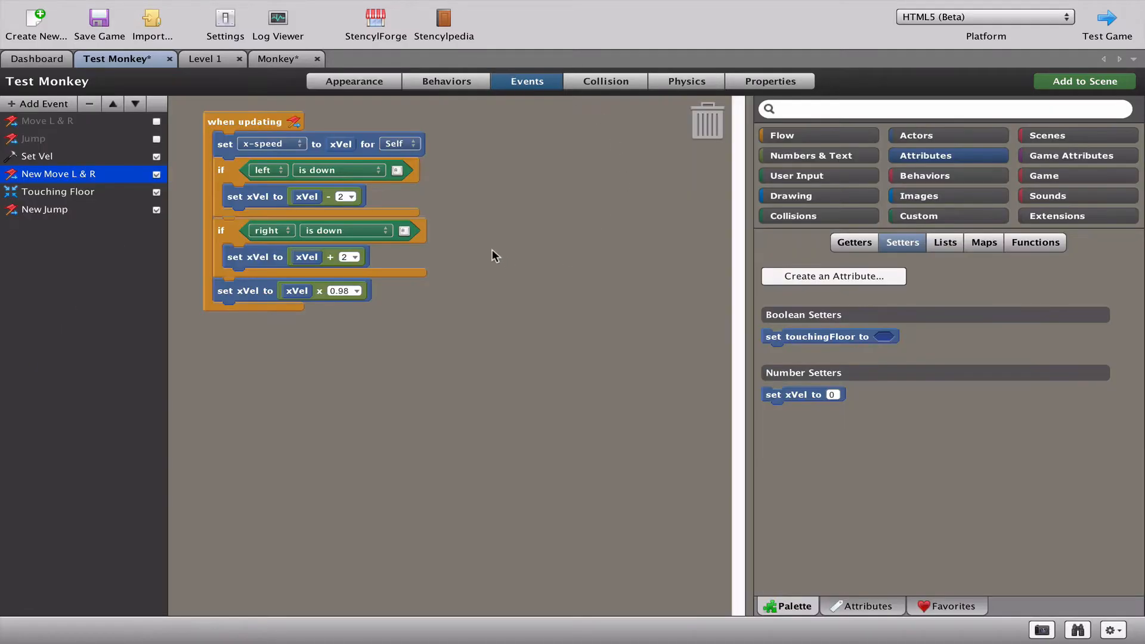
mouse_move(100, 180)
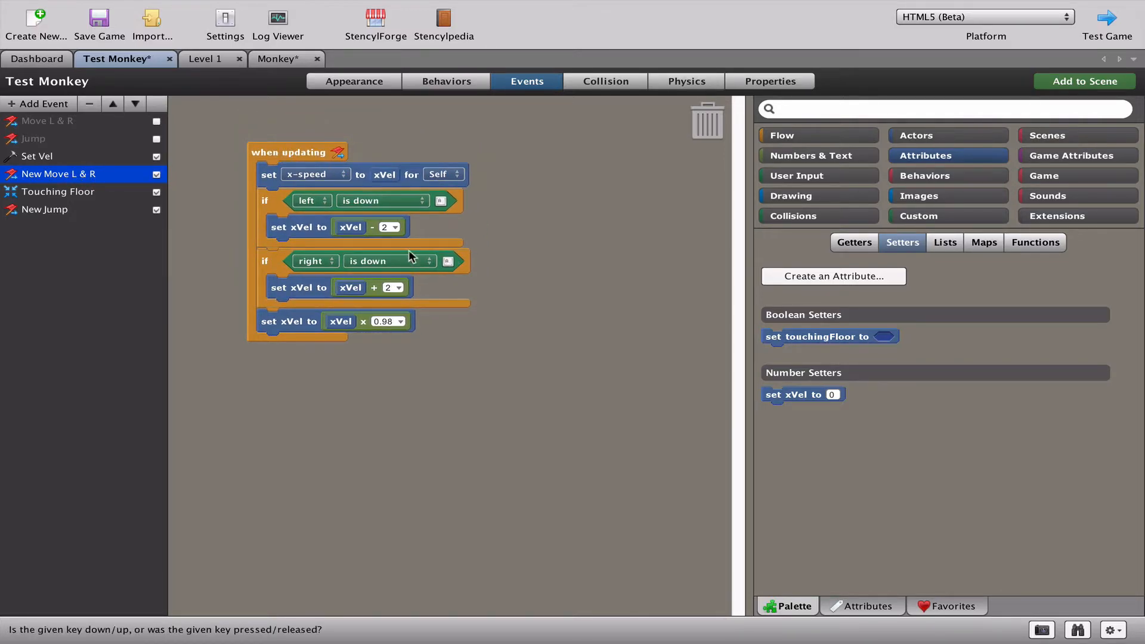
mouse_move(324, 206)
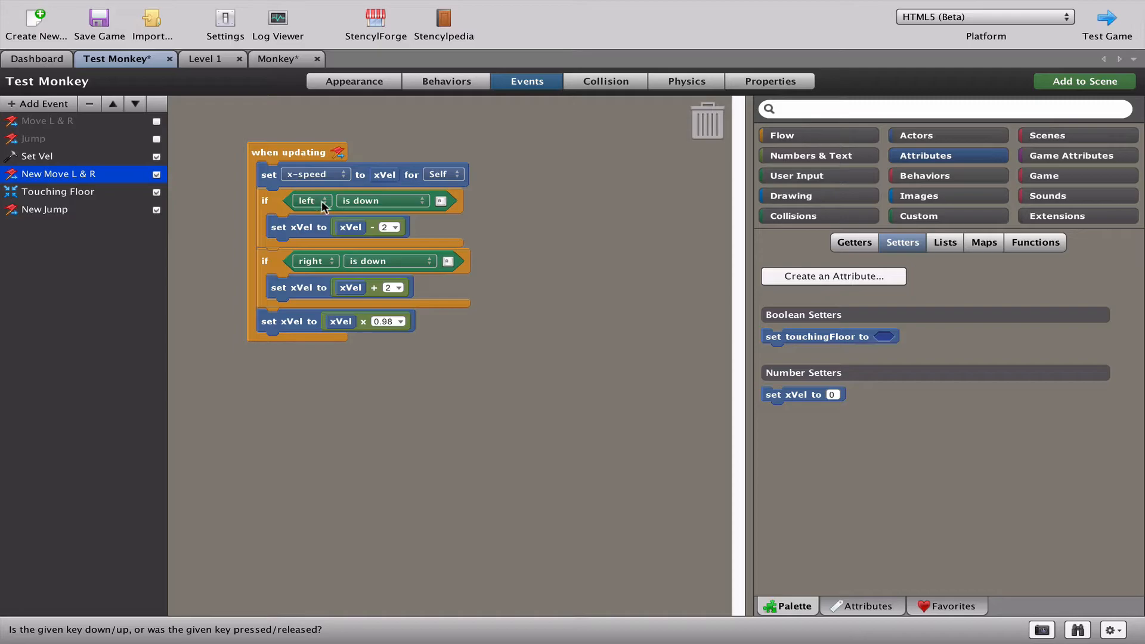
mouse_move(329, 246)
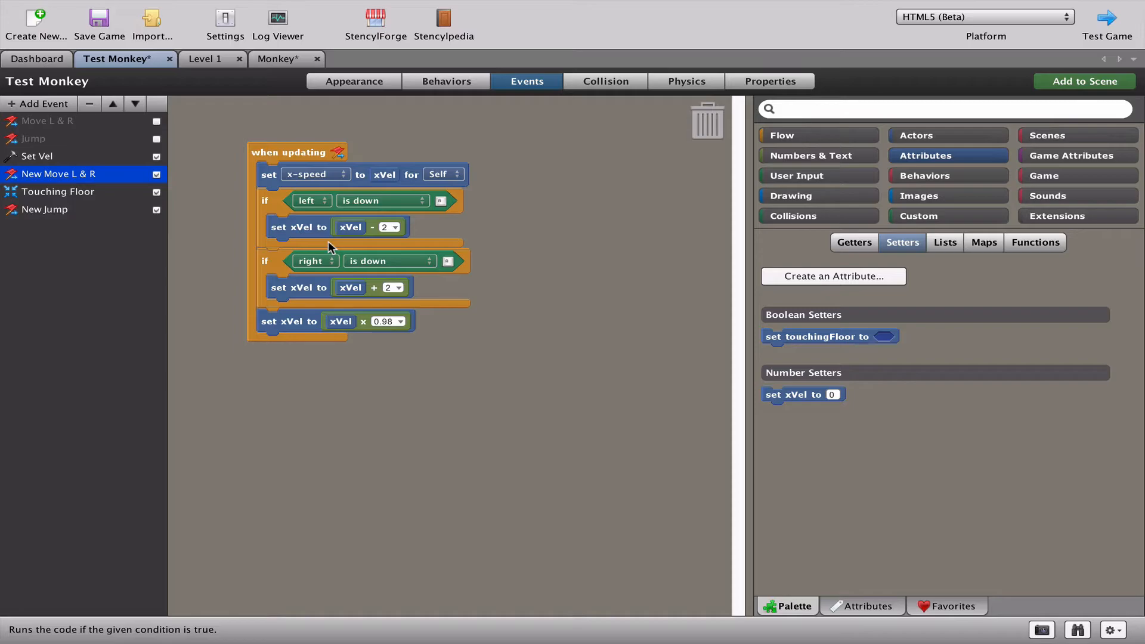
mouse_move(406, 222)
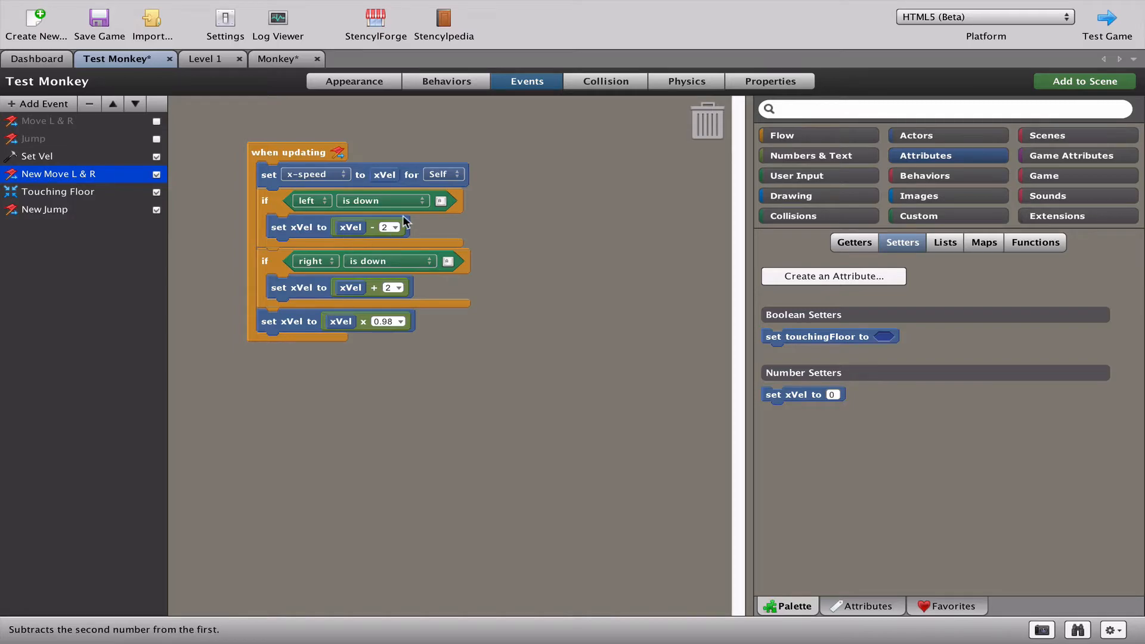
mouse_move(918, 141)
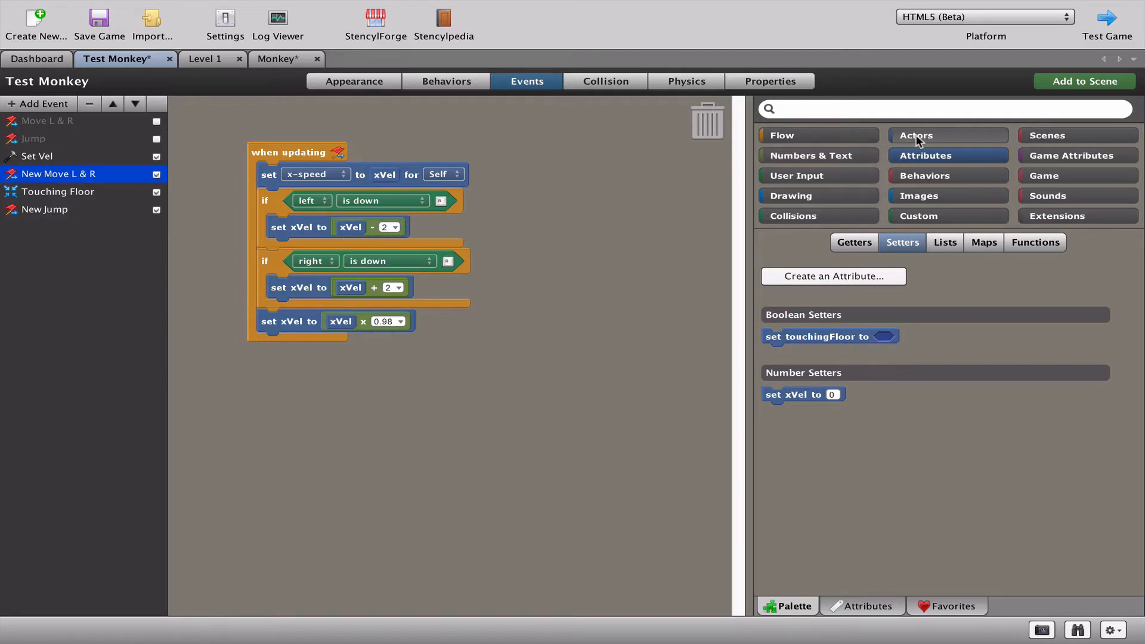
- Switch the animation to runleft in the left branch and runright in the right branch
left_click(915, 135)
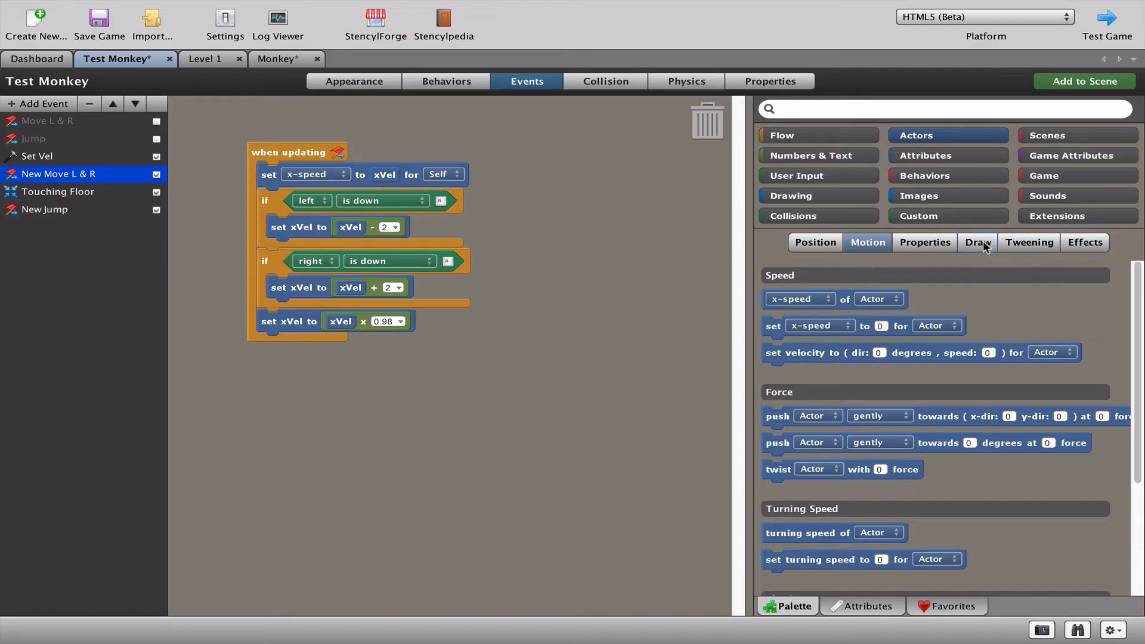
left_click(977, 242)
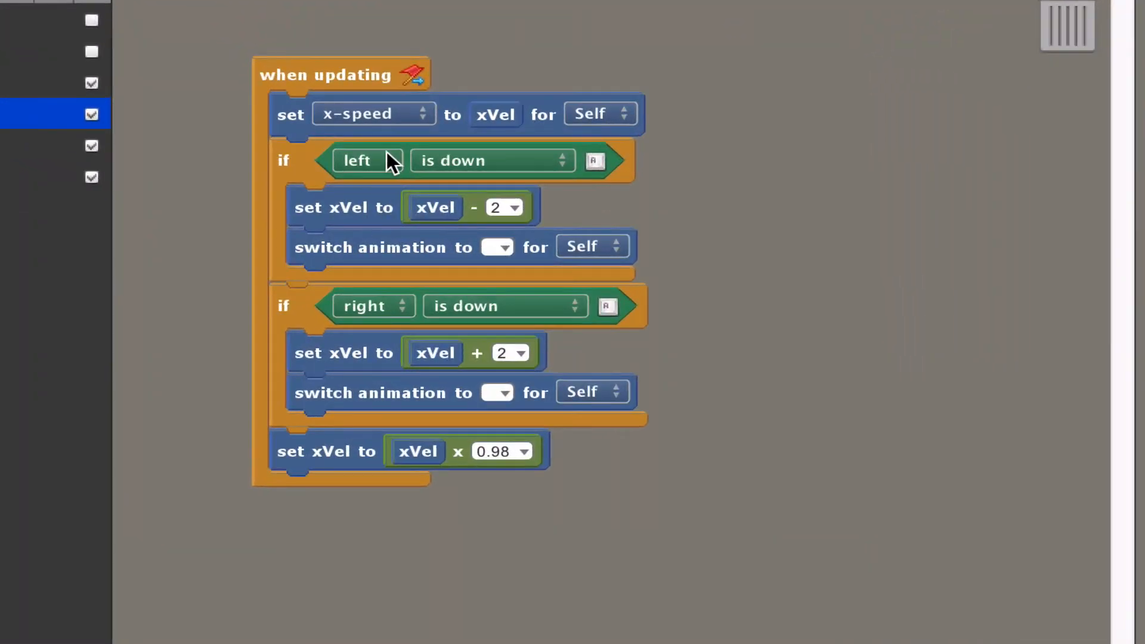
mouse_move(646, 508)
type("r")
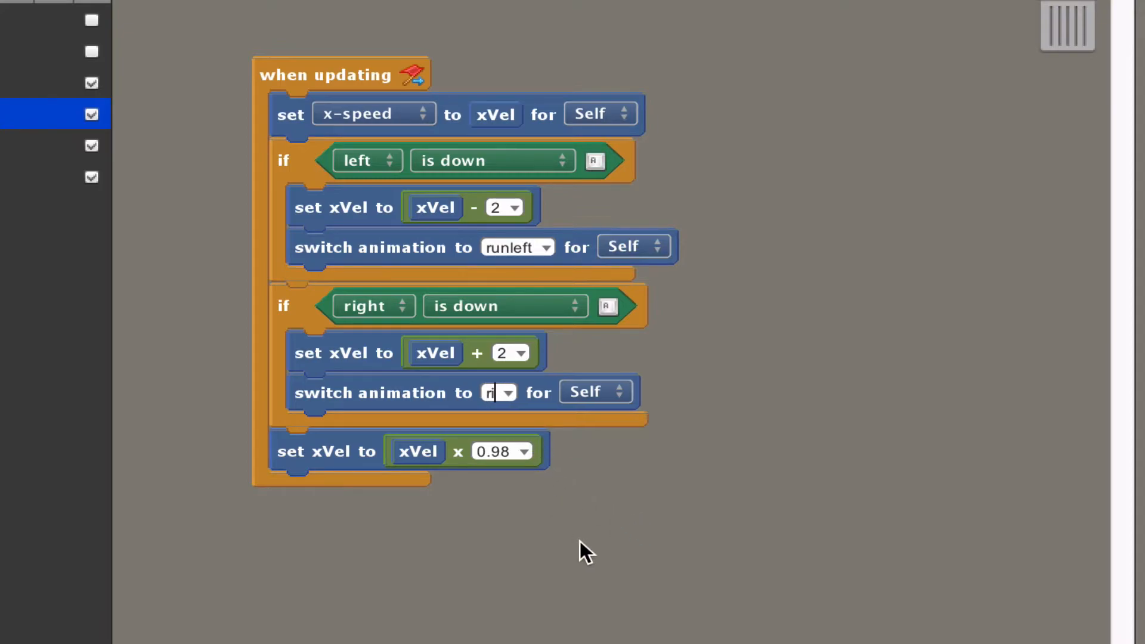
type("unright")
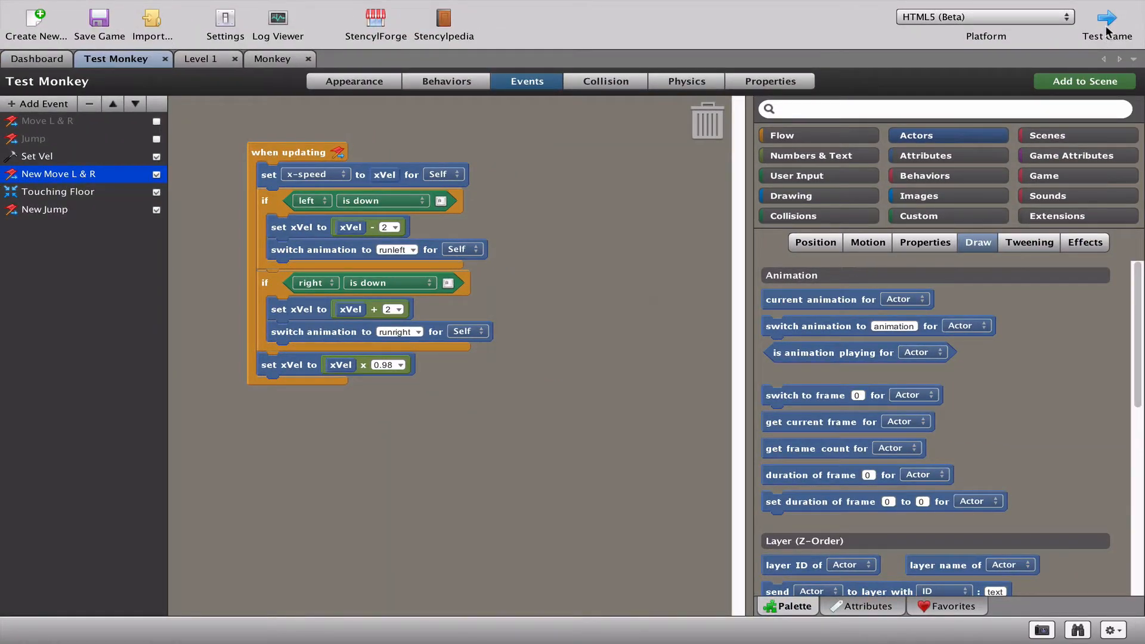
left_click(1107, 18)
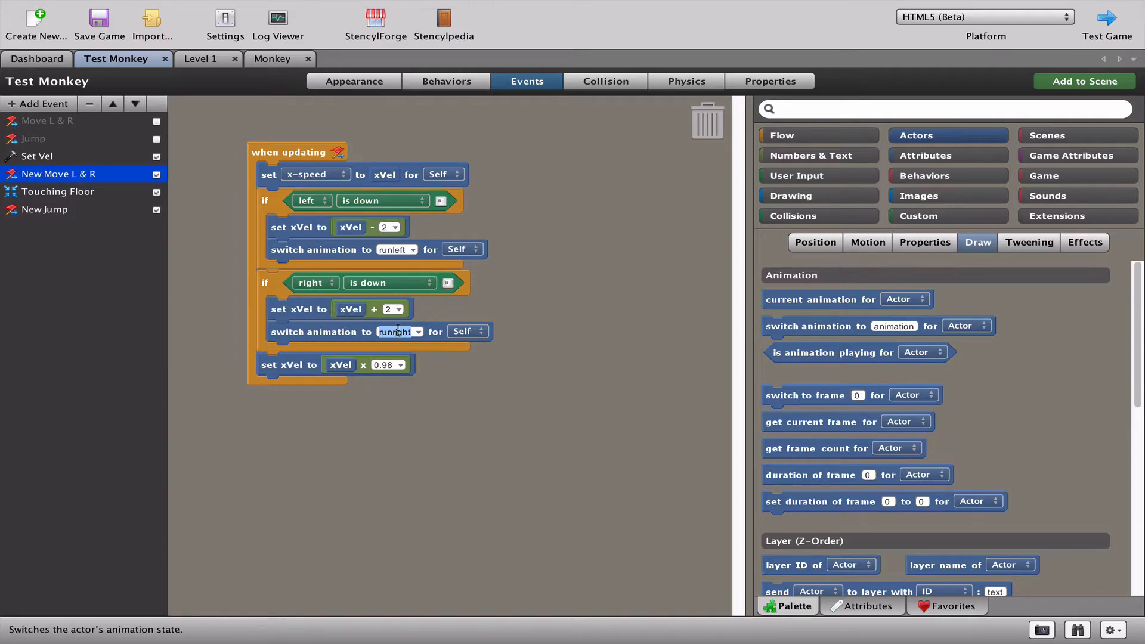
mouse_move(767, 378)
type("stand")
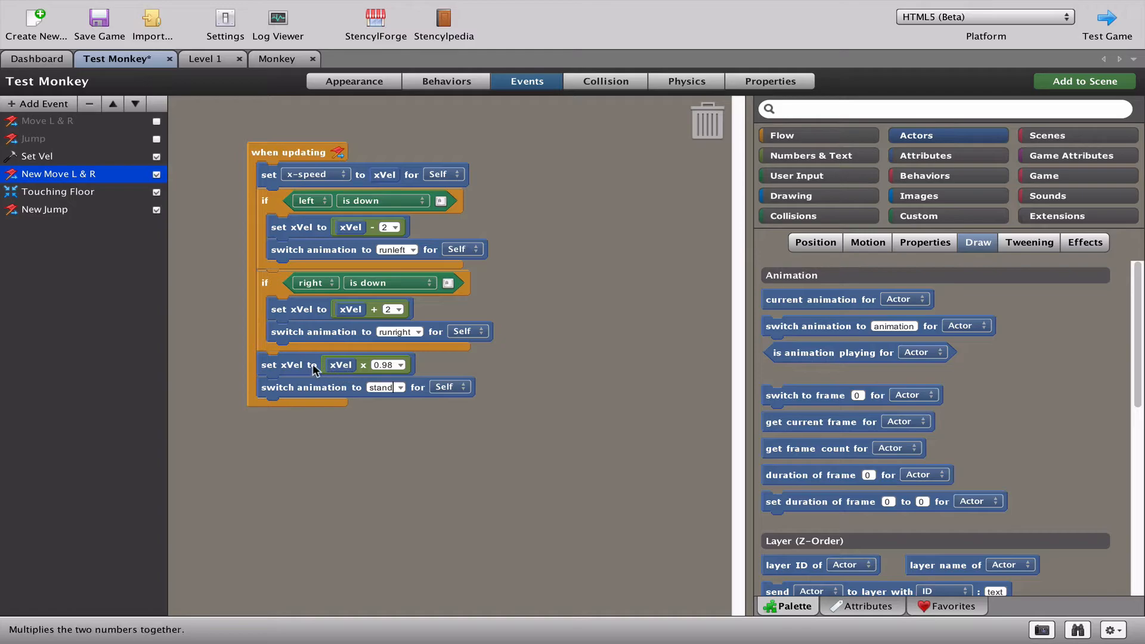
mouse_move(352, 385)
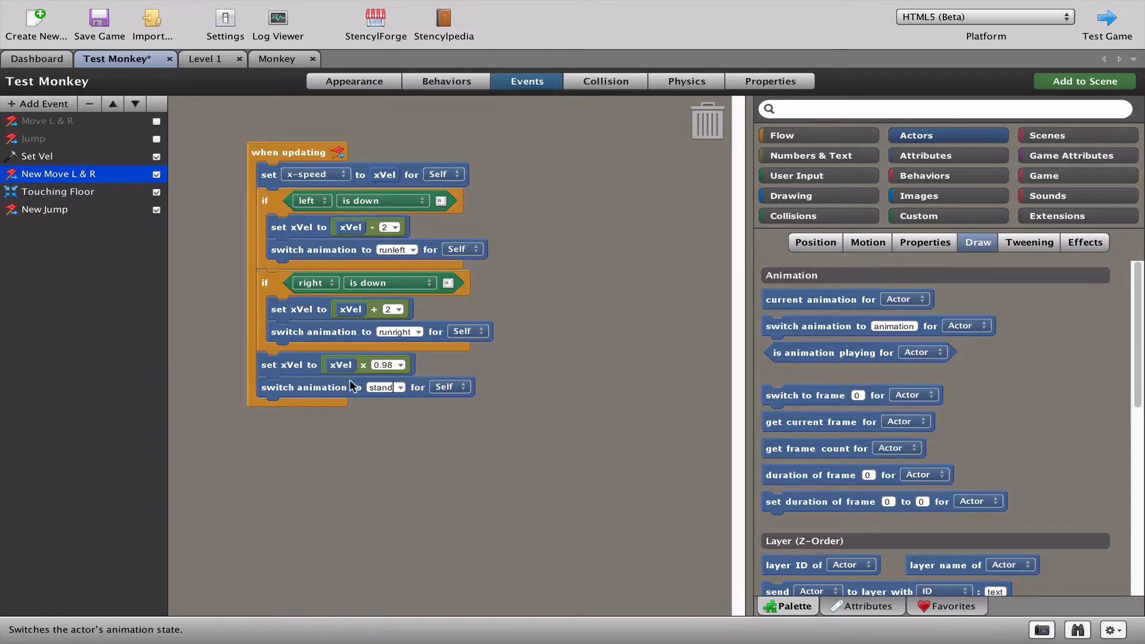
mouse_move(1108, 57)
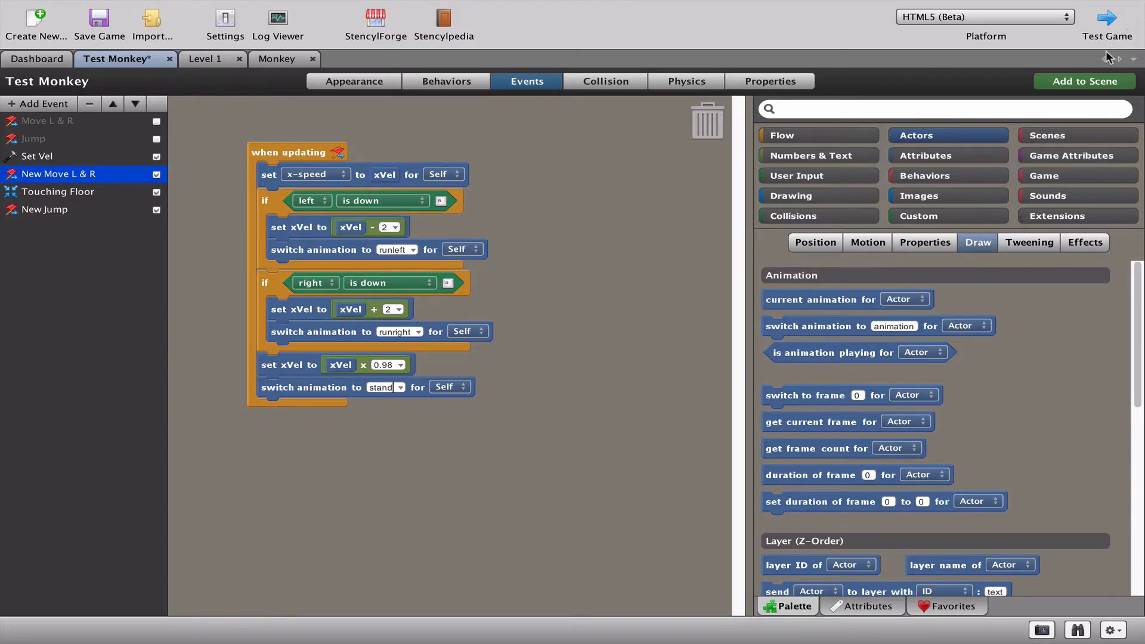
left_click(1107, 18)
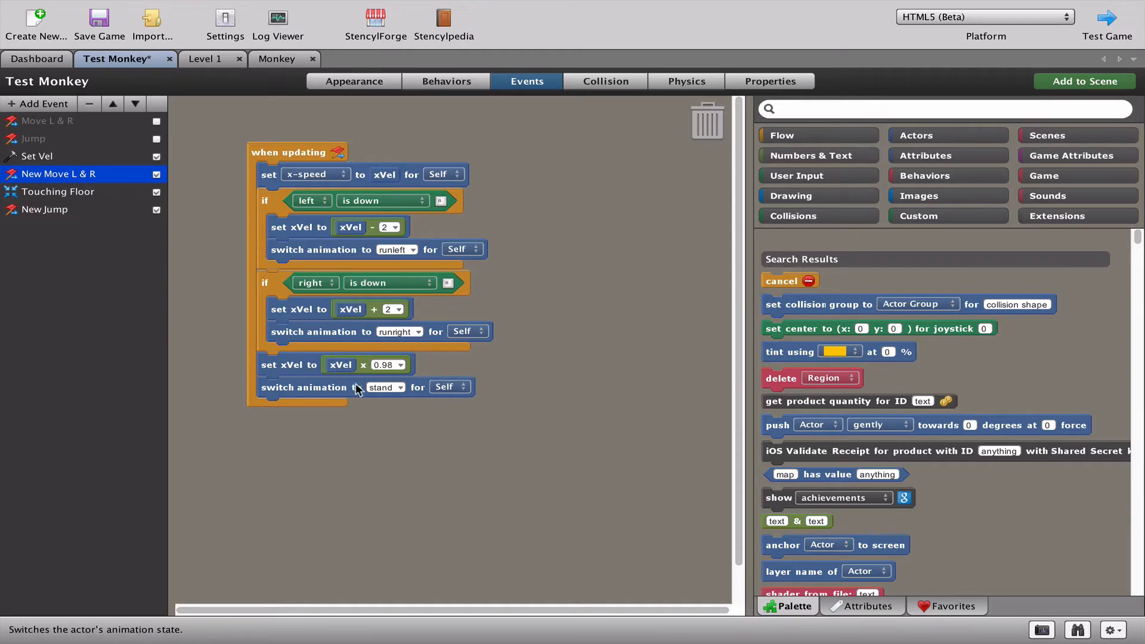
mouse_move(344, 393)
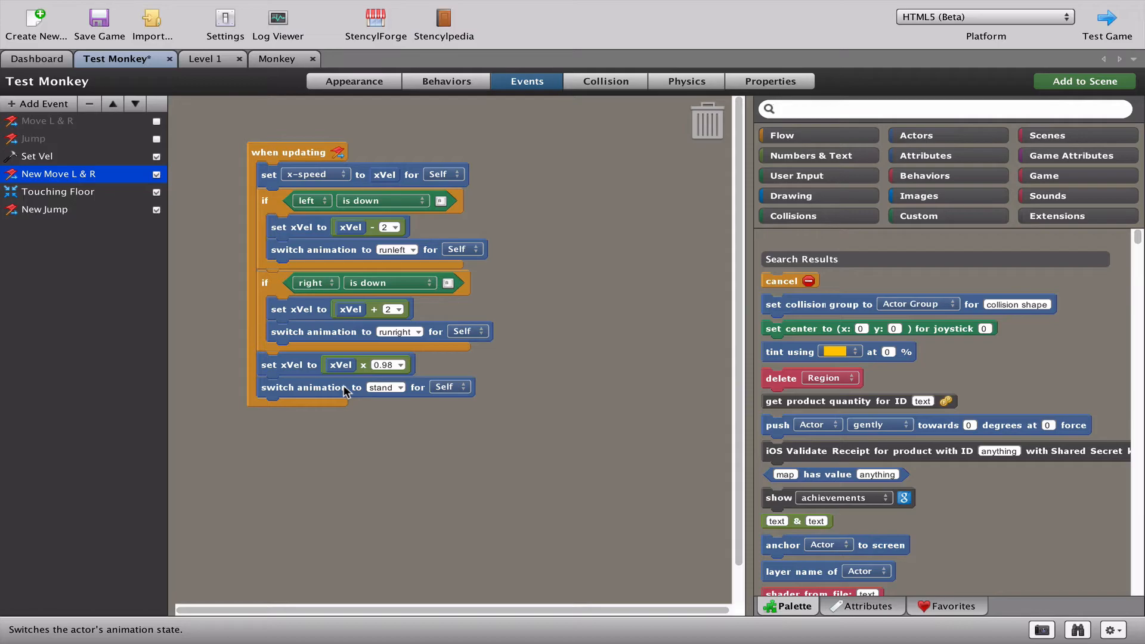
- Wrap the stand switch in an if checking the left key as its first condition
left_click(781, 135)
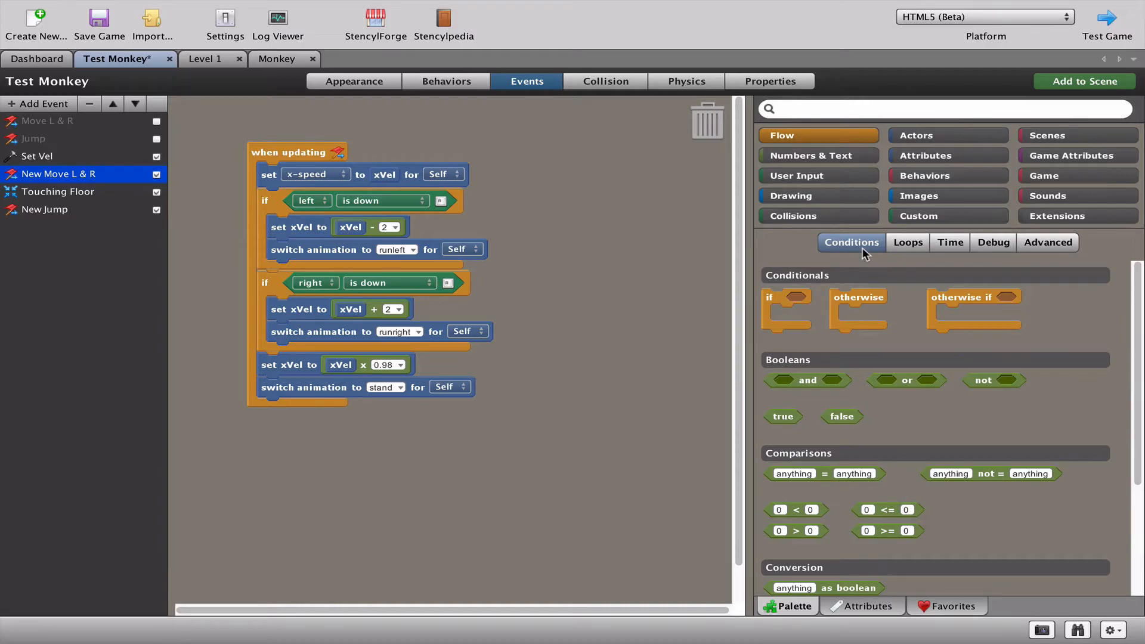
mouse_move(783, 287)
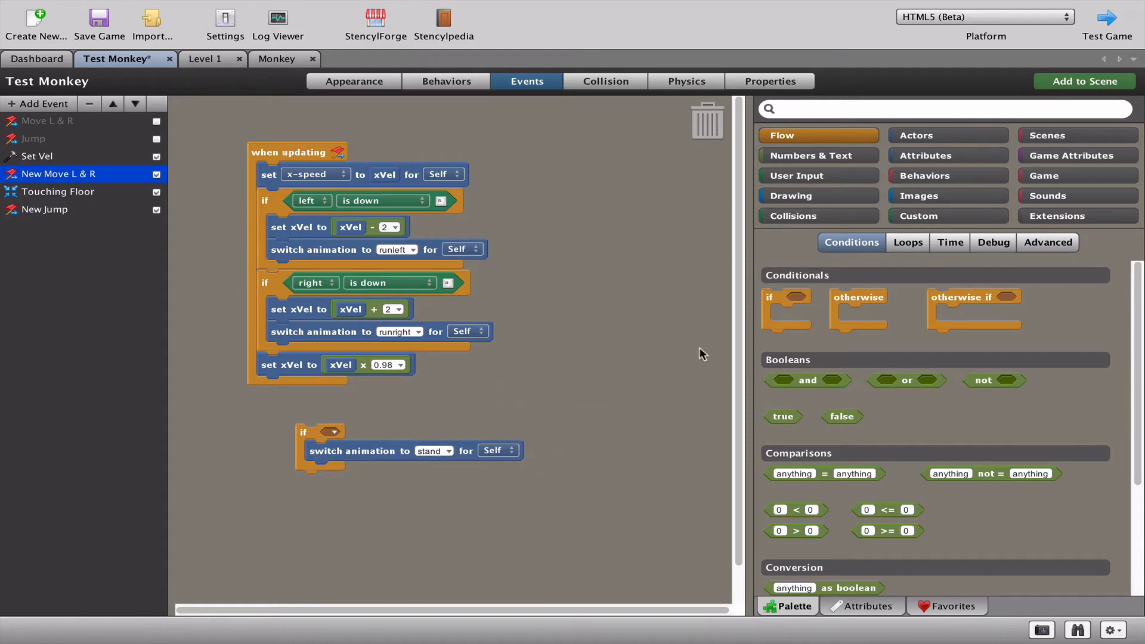
mouse_move(907, 380)
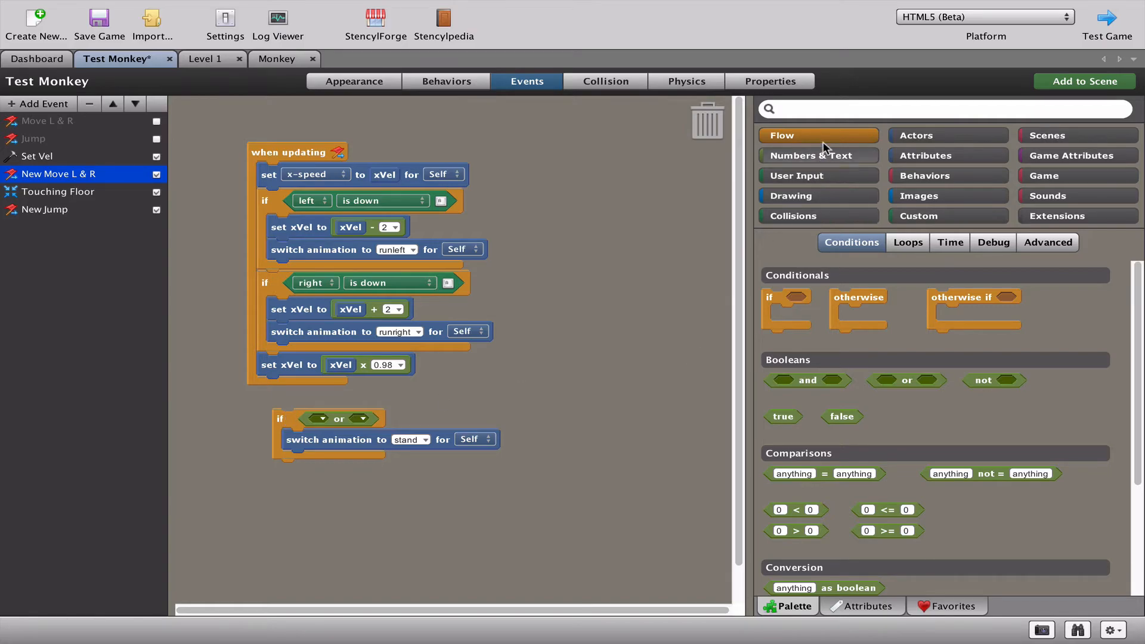
left_click(795, 175)
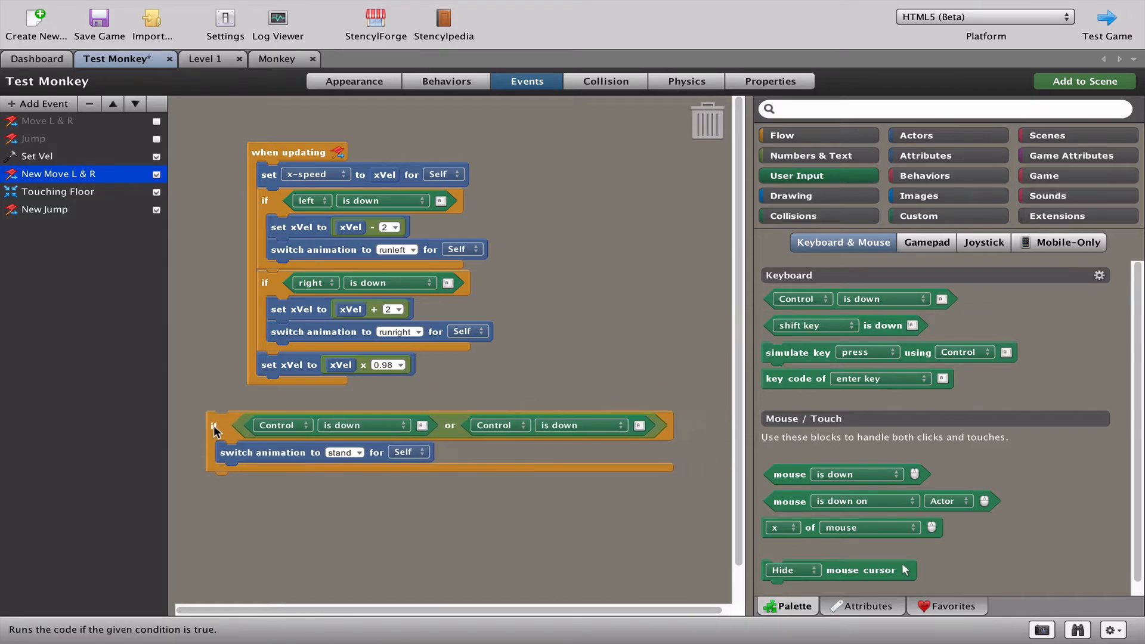
left_click(284, 425)
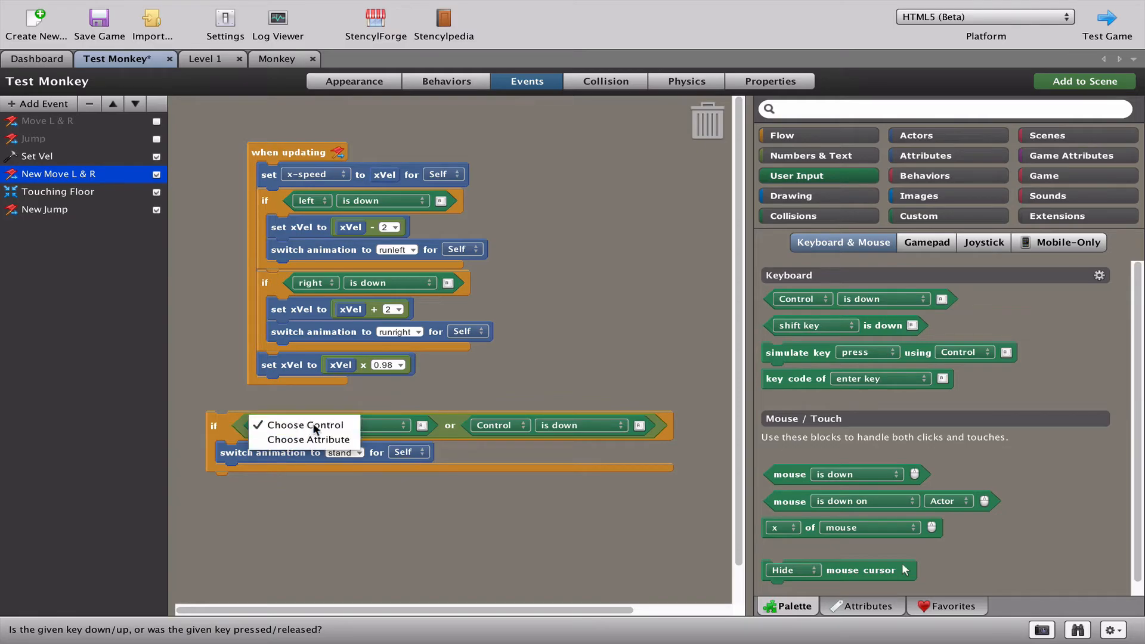
left_click(300, 424)
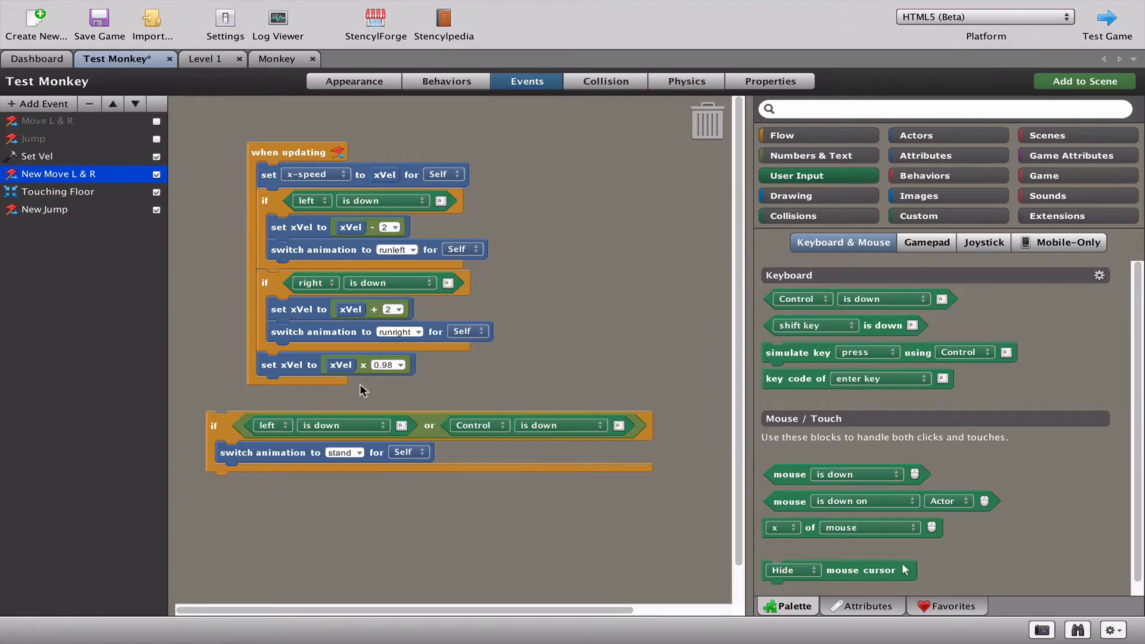
- Make the conditions check left was released or right was released
left_click(338, 425)
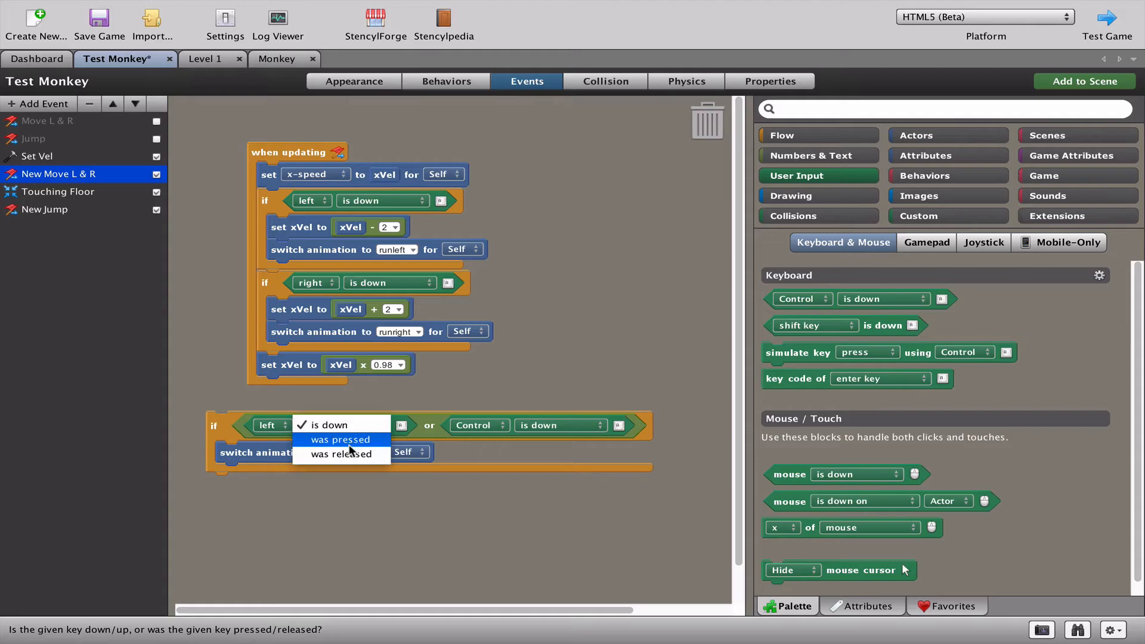
left_click(340, 453)
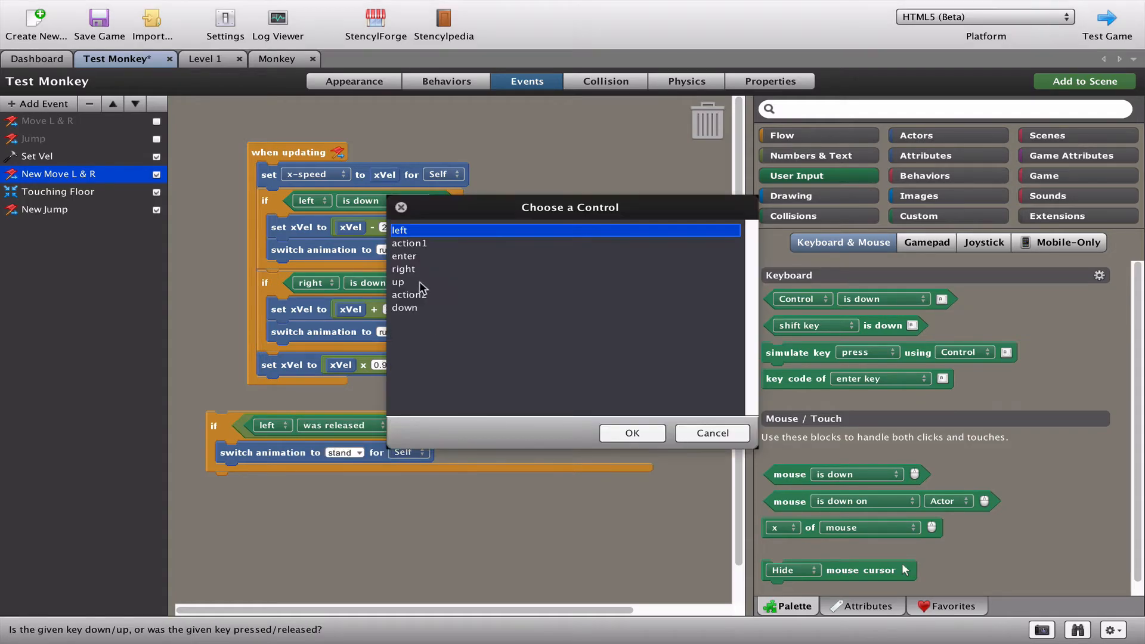
left_click(630, 433)
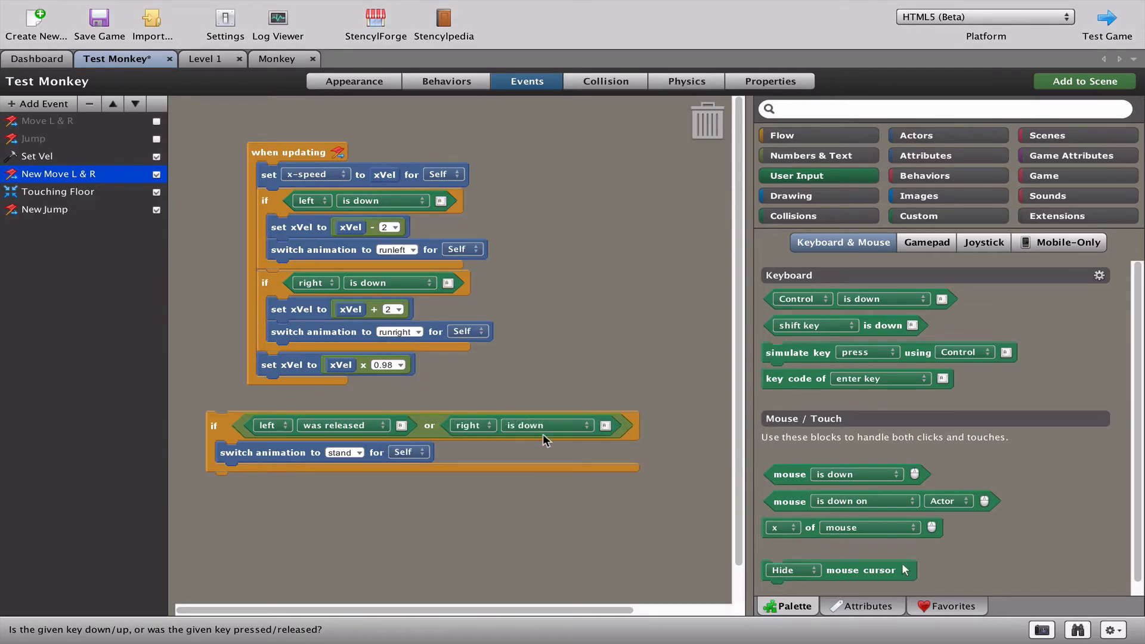
left_click(580, 425)
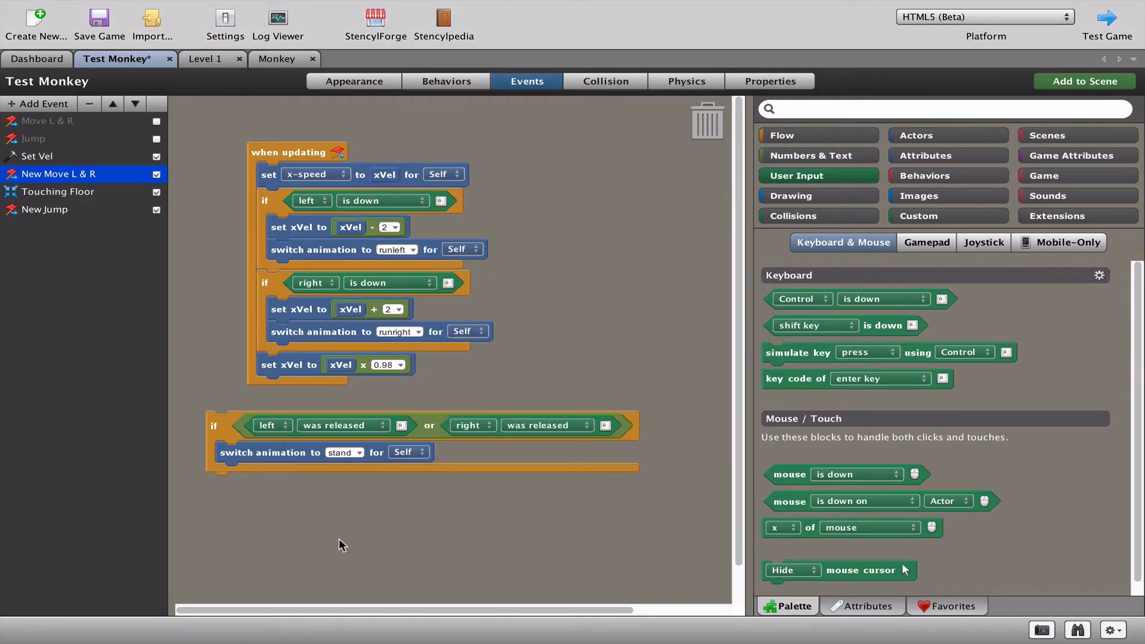
mouse_move(213, 426)
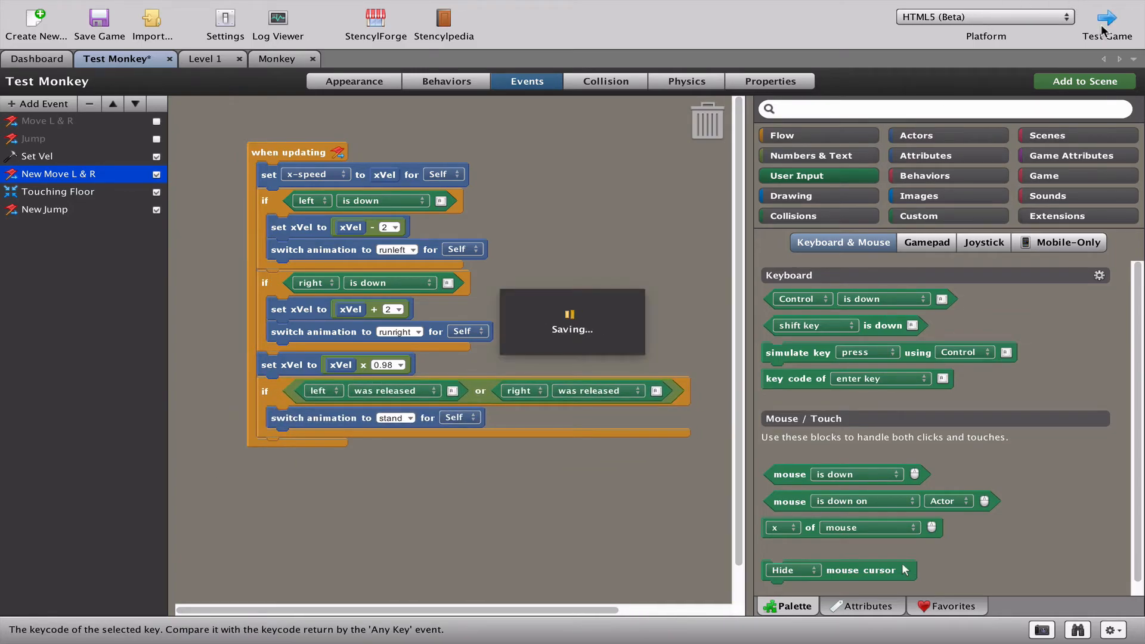
left_click(1107, 21)
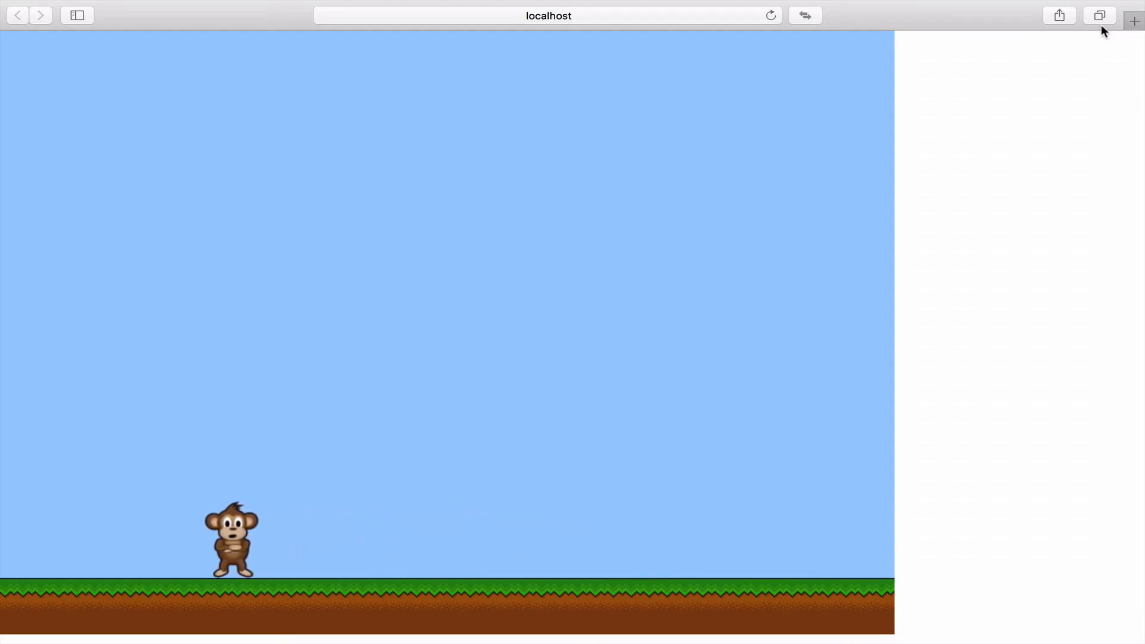
key("Right")
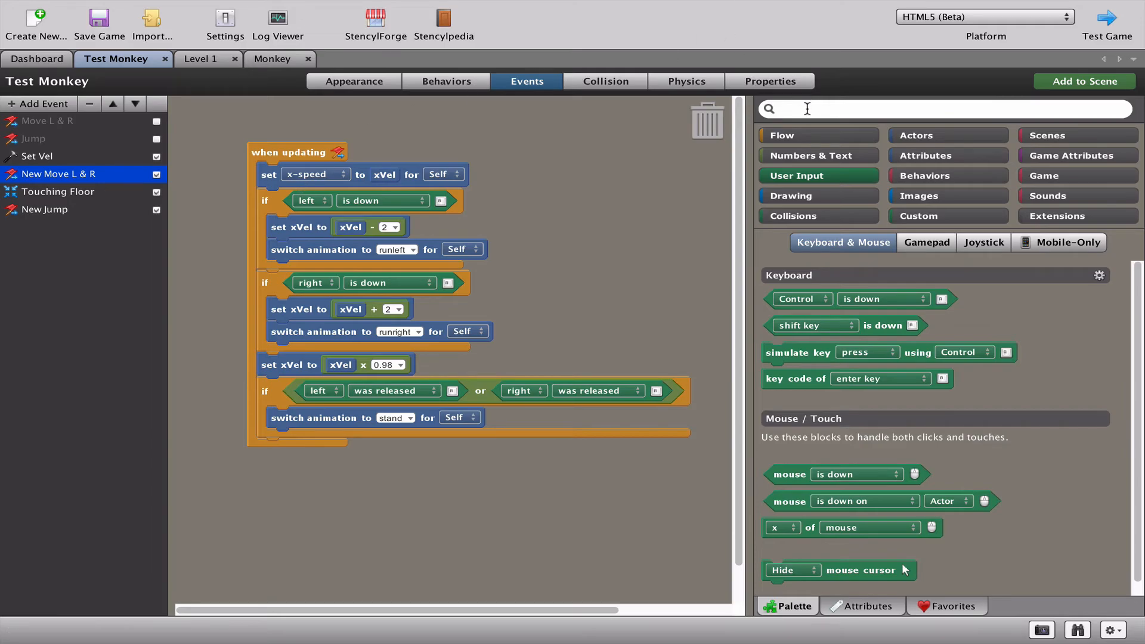
- Delay the stand switch by 1 second after a left or right release
left_click(780, 134)
type("1")
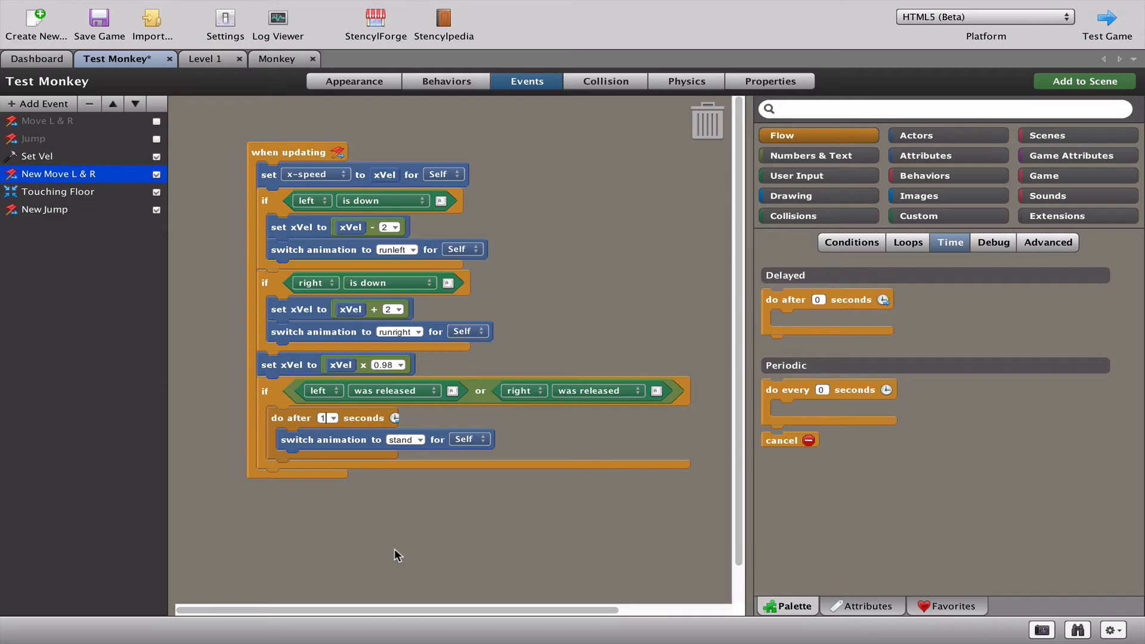
mouse_move(467, 396)
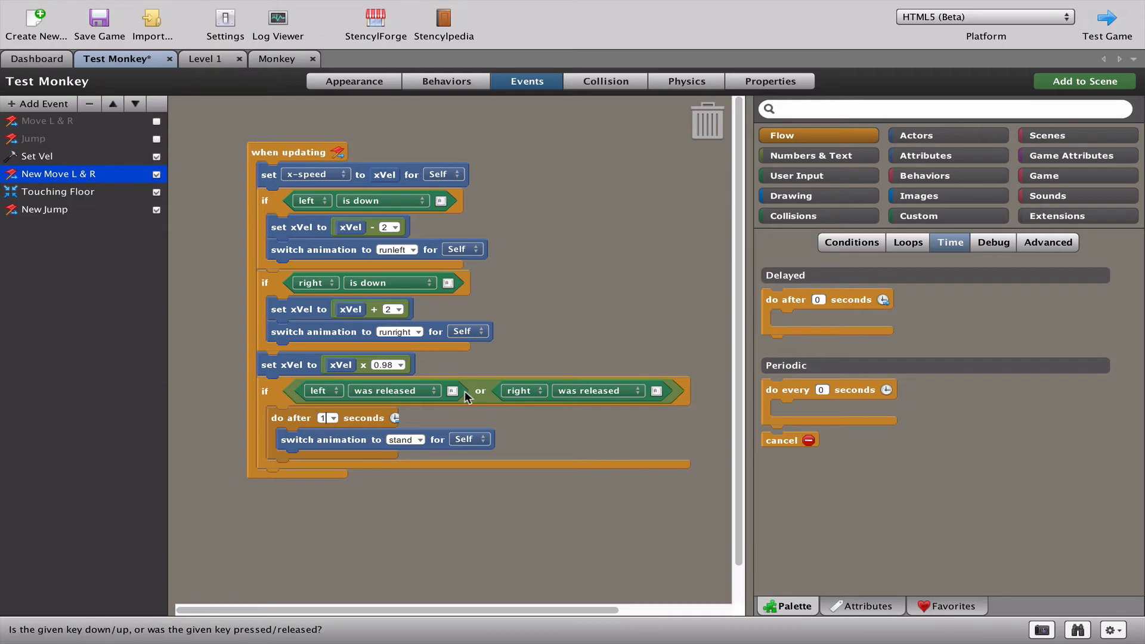
mouse_move(321, 446)
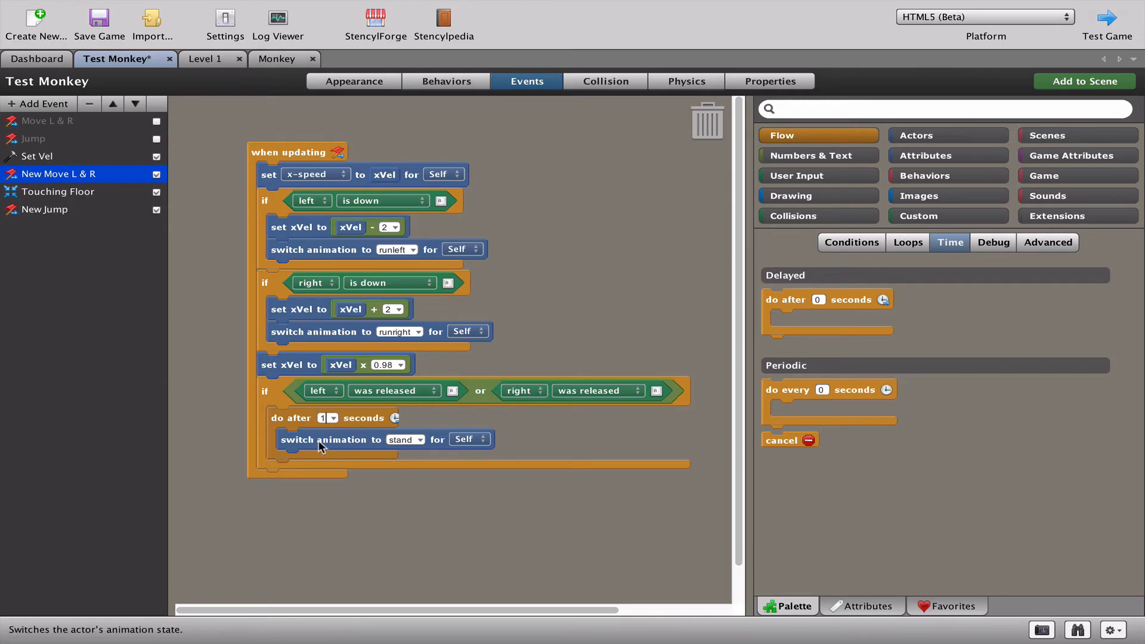
mouse_move(304, 439)
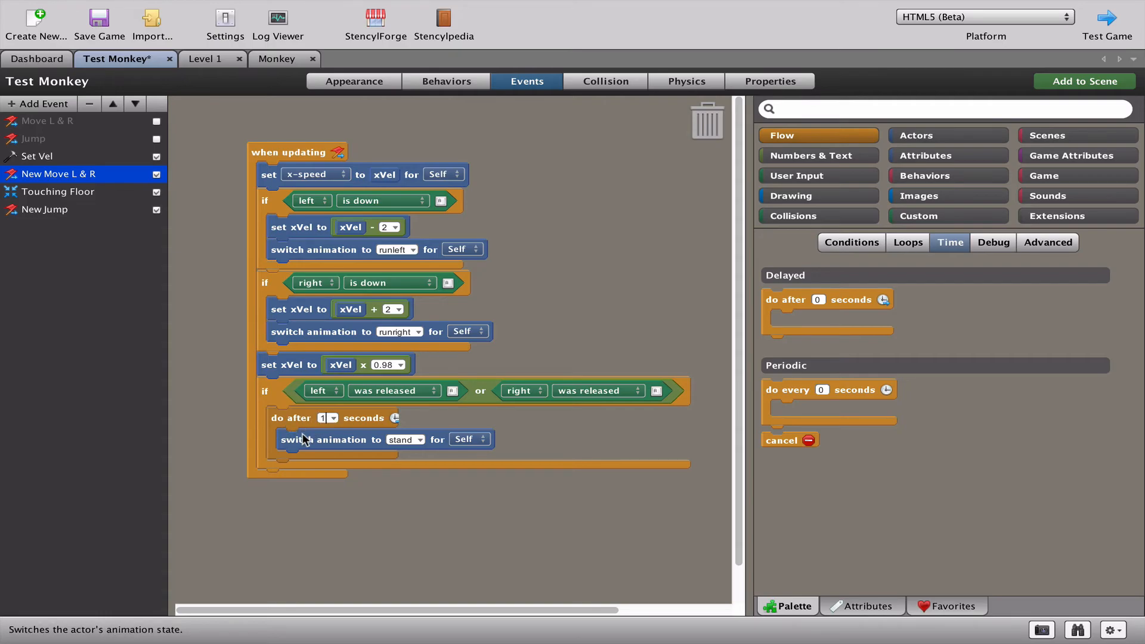
mouse_move(327, 454)
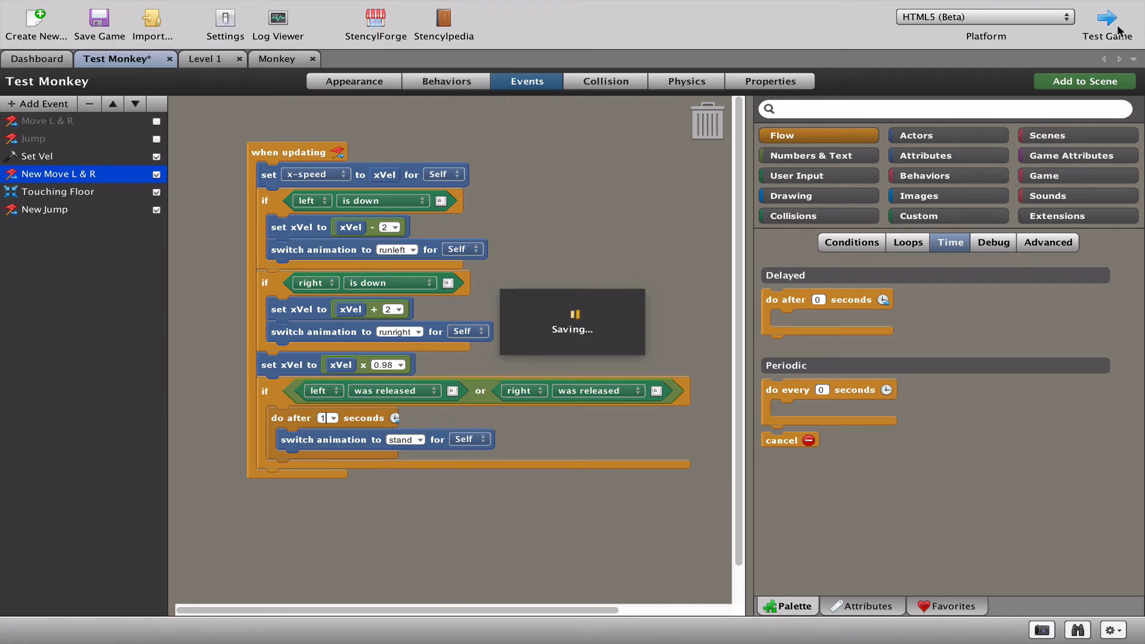
left_click(1107, 14)
type("0.6")
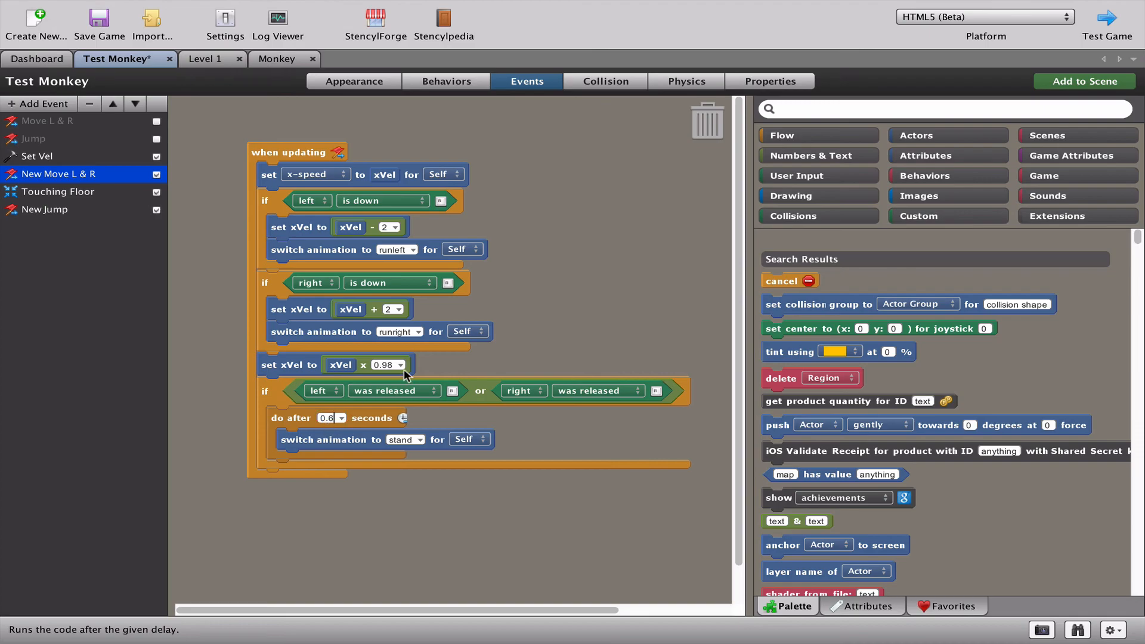
- Launch the game to test the 0.6-second stand delay
left_click(99, 23)
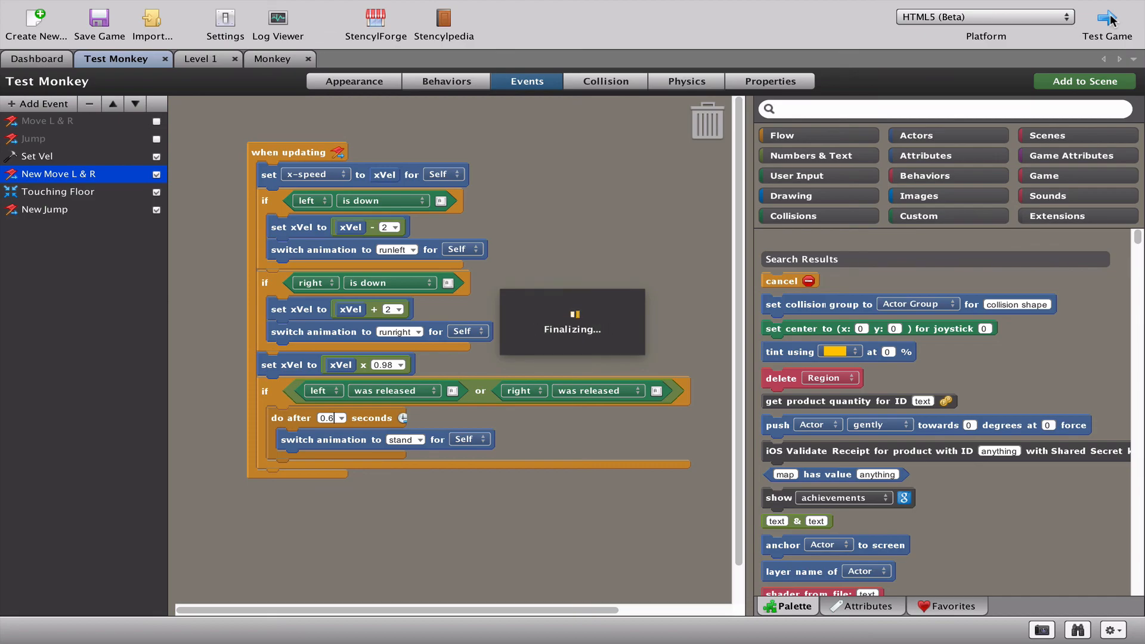
left_click(1107, 22)
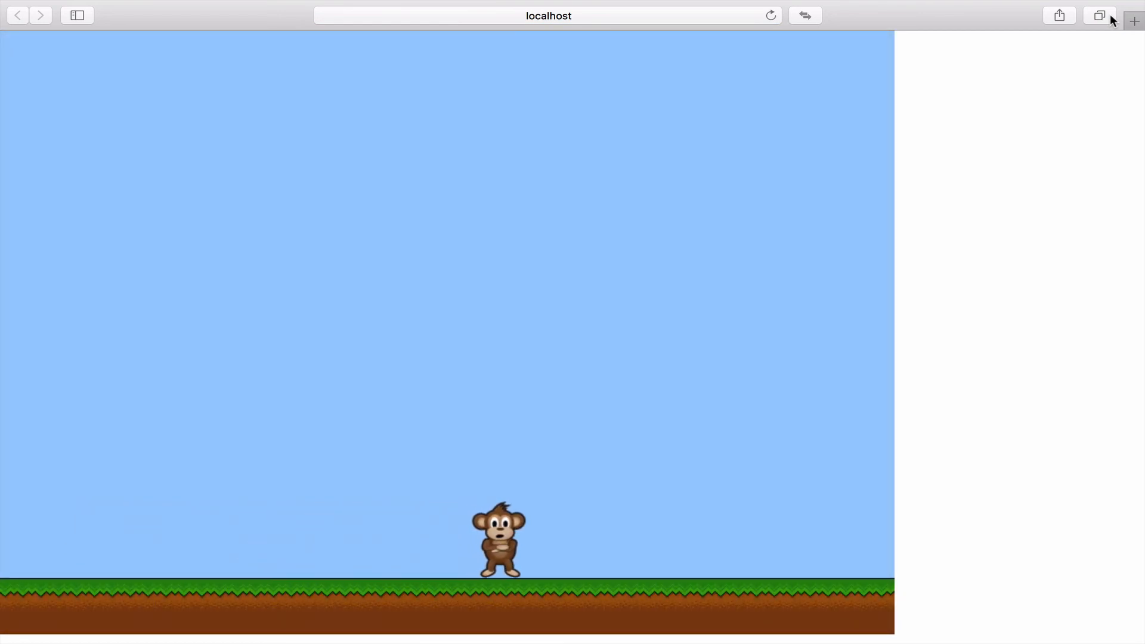
- Make the monkey run left to check its running animation
key("Left")
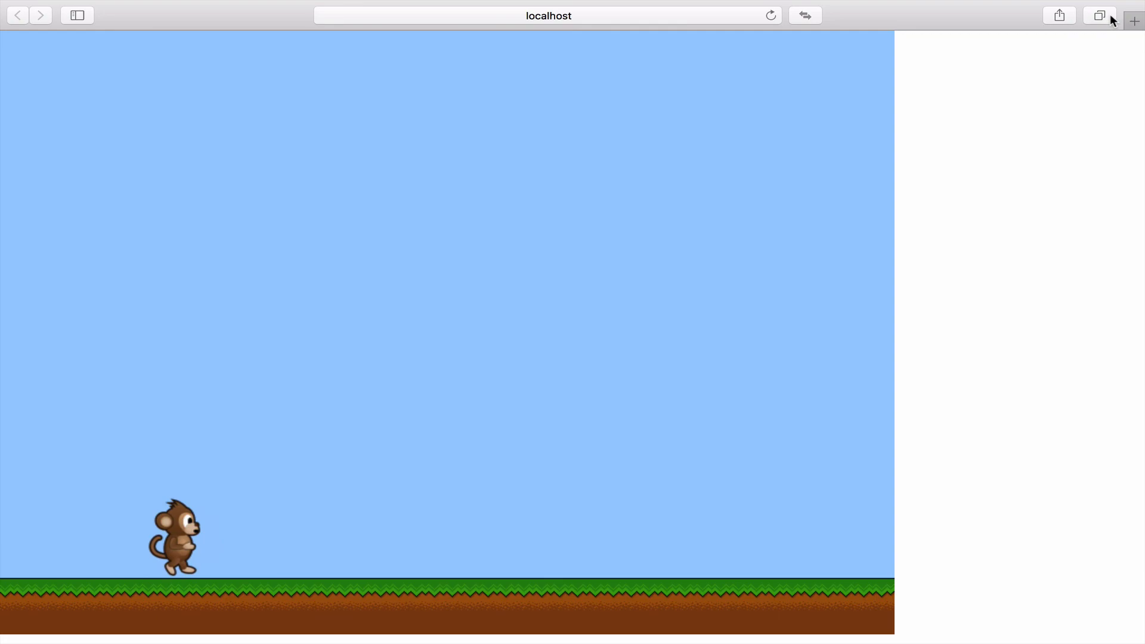